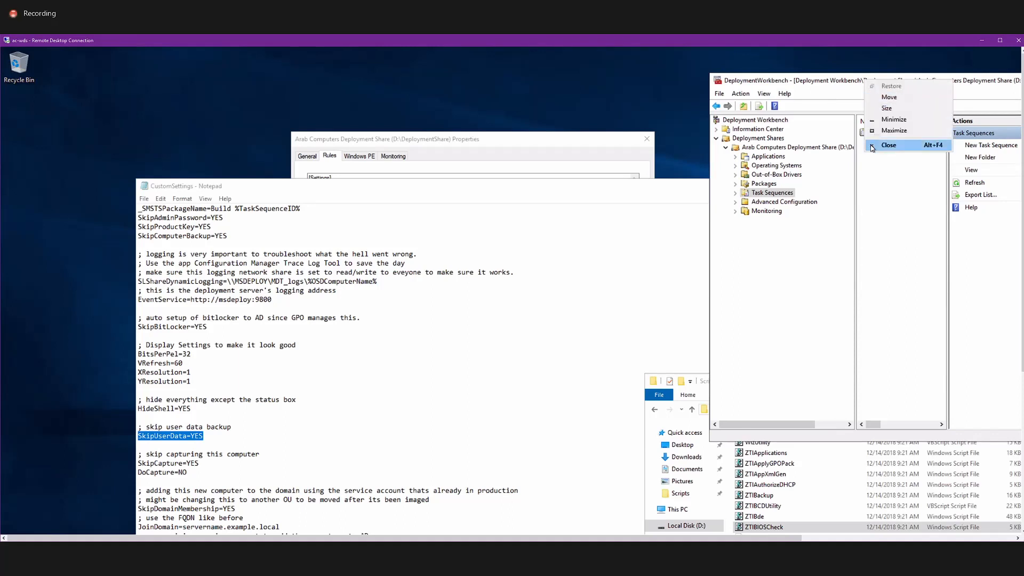
Close Deployment Workbench, dismiss the open-dialog warning, and close the share properties and CustomSettings notes
left_click(889, 145)
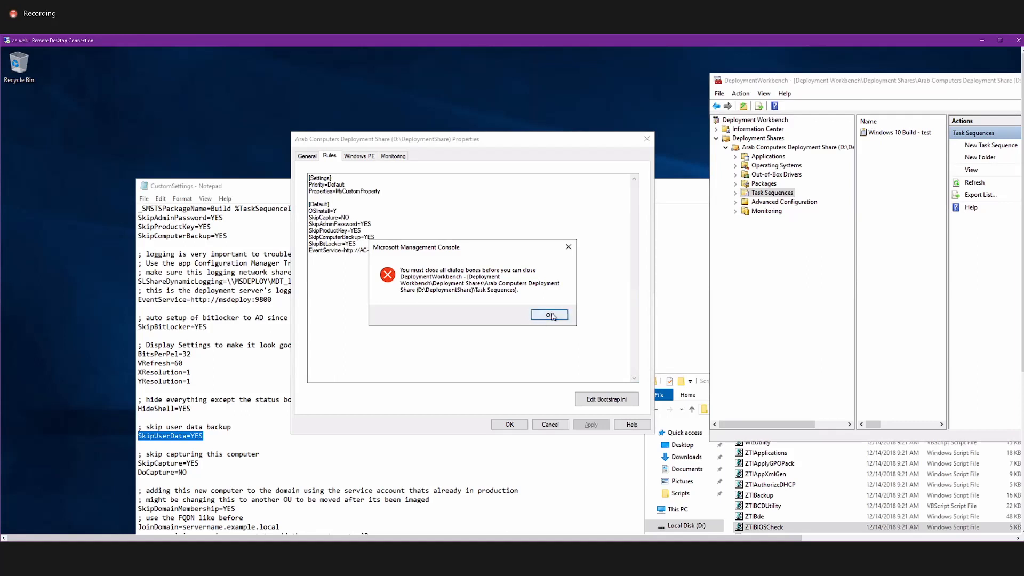
left_click(549, 314)
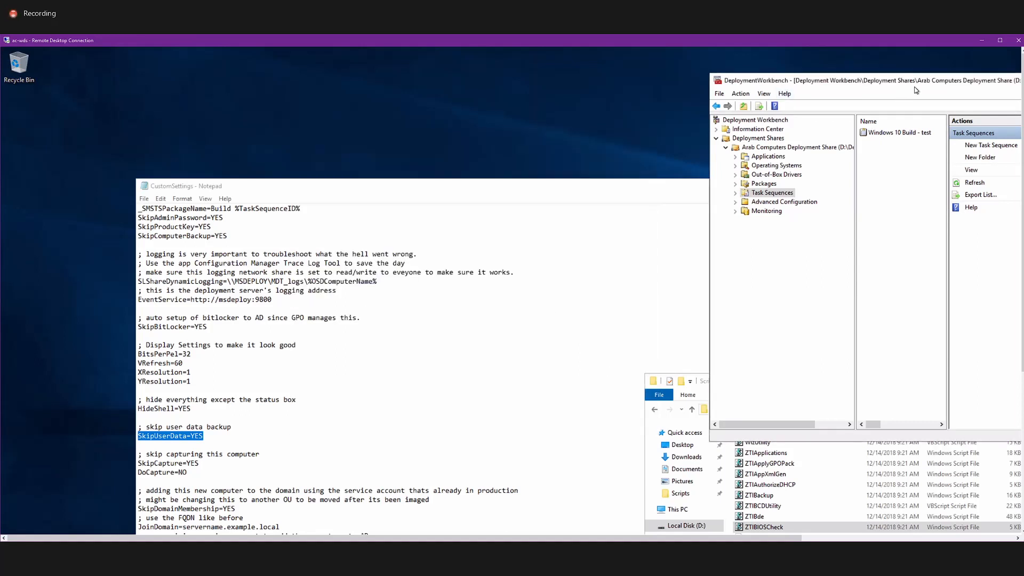
left_click_drag(914, 81, 382, 129)
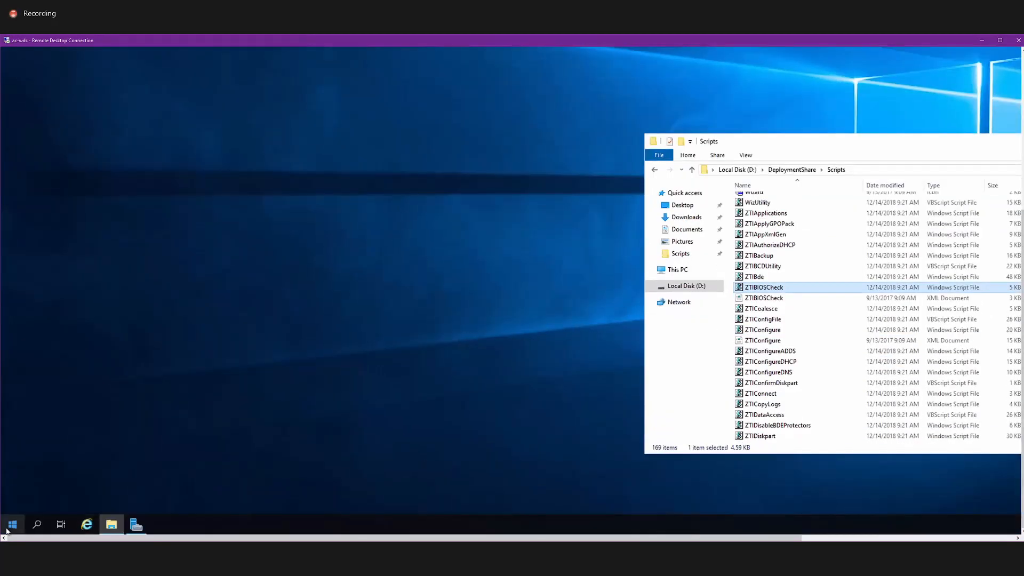
From the Start menu, expand Windows Administrative Tools to launch Windows Deployment Services
left_click(12, 524)
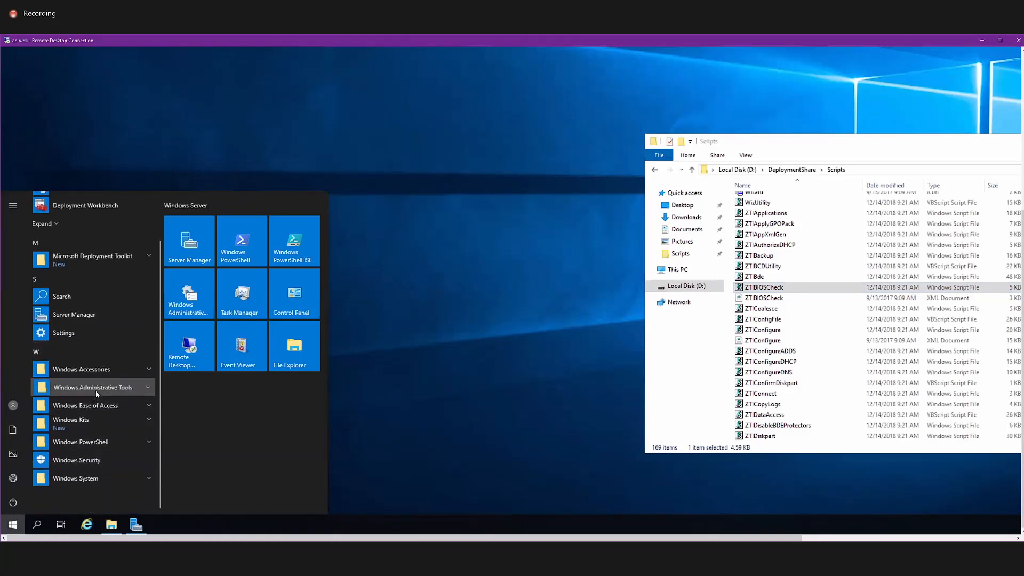
left_click(92, 387)
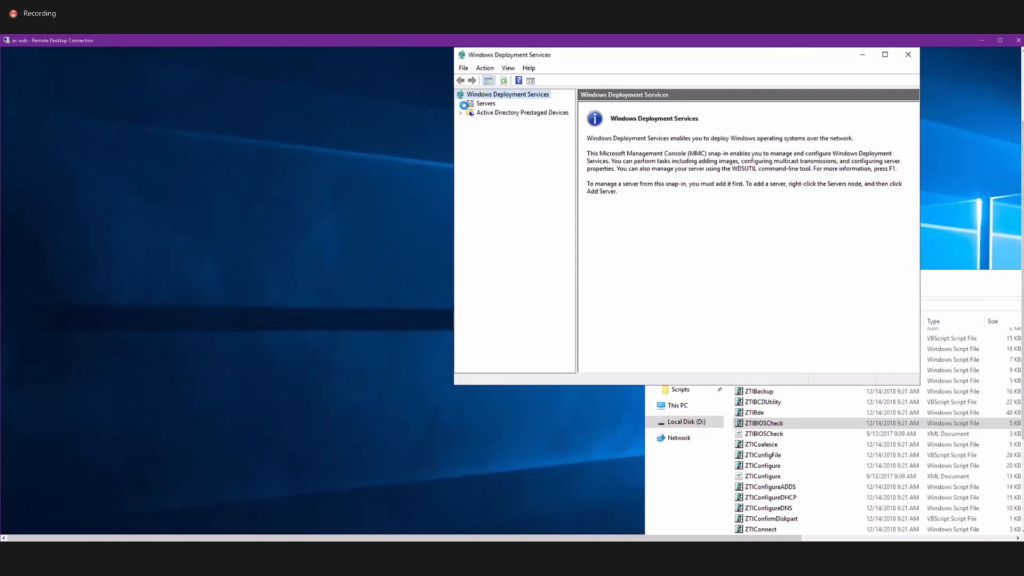
Open Boot Images on the AC-WDS server and delete the Lite Touch boot image
left_click(521, 112)
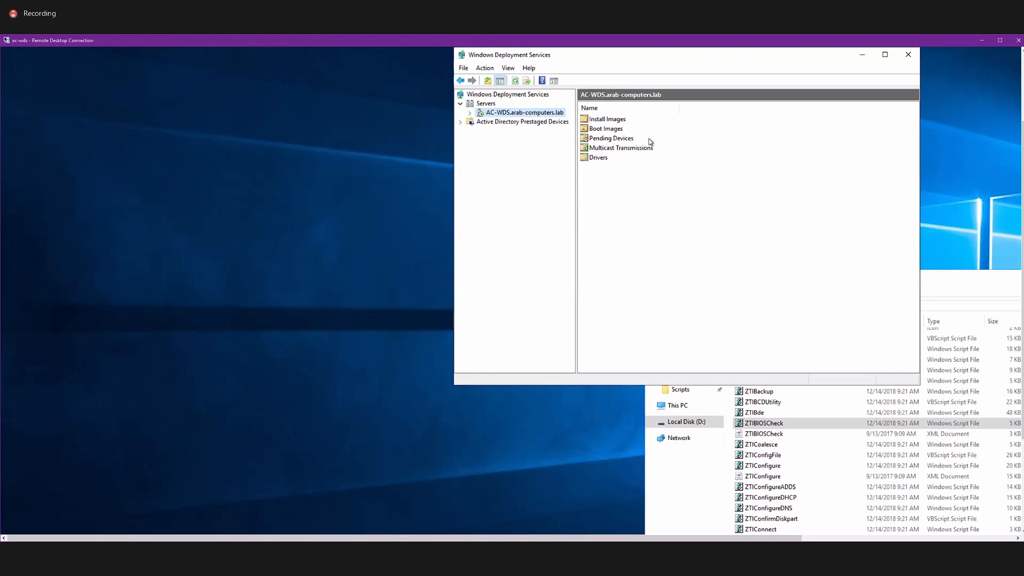
left_click(608, 119)
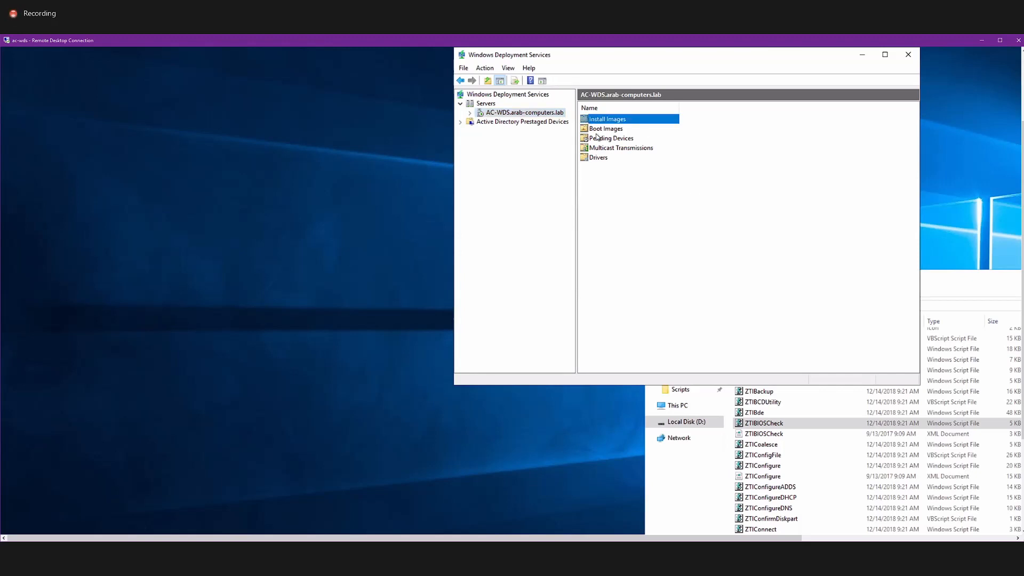
left_click(606, 128)
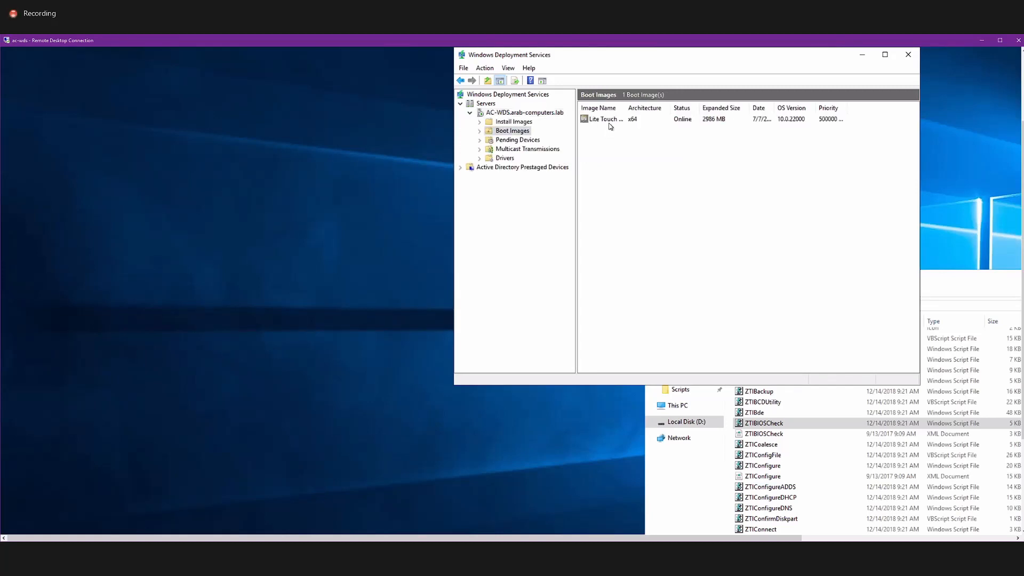
right_click(604, 119)
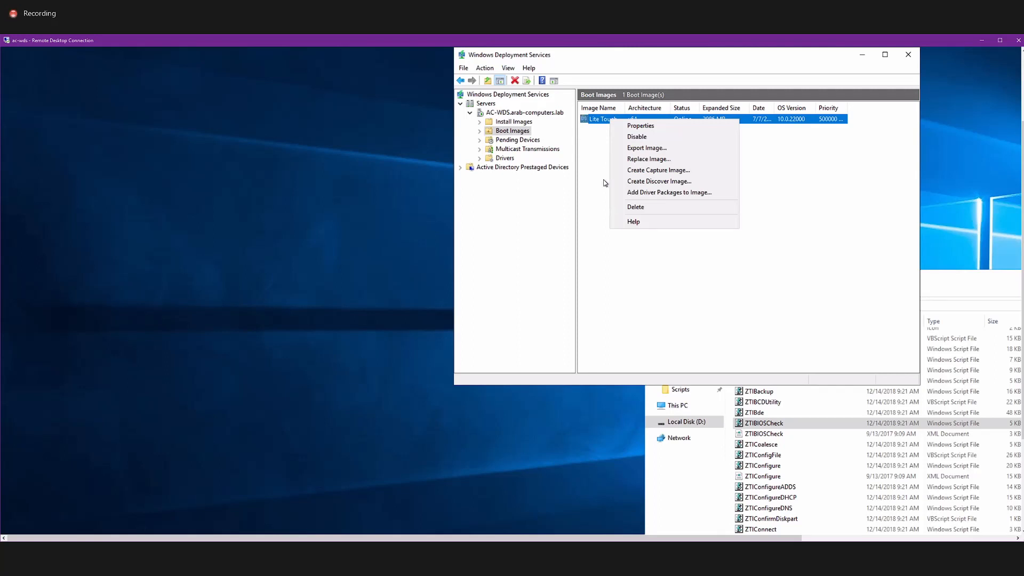
left_click(635, 207)
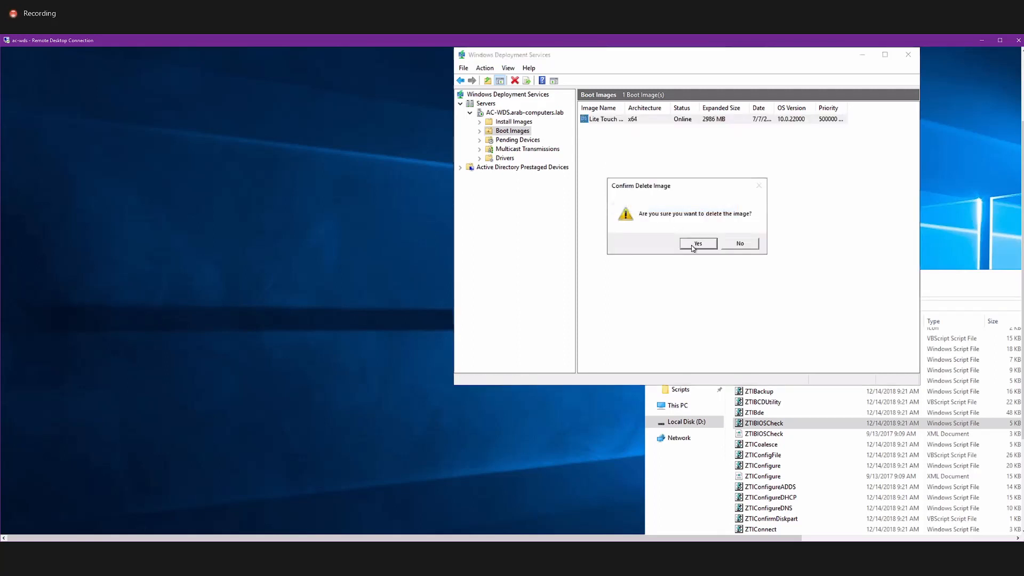
left_click(697, 244)
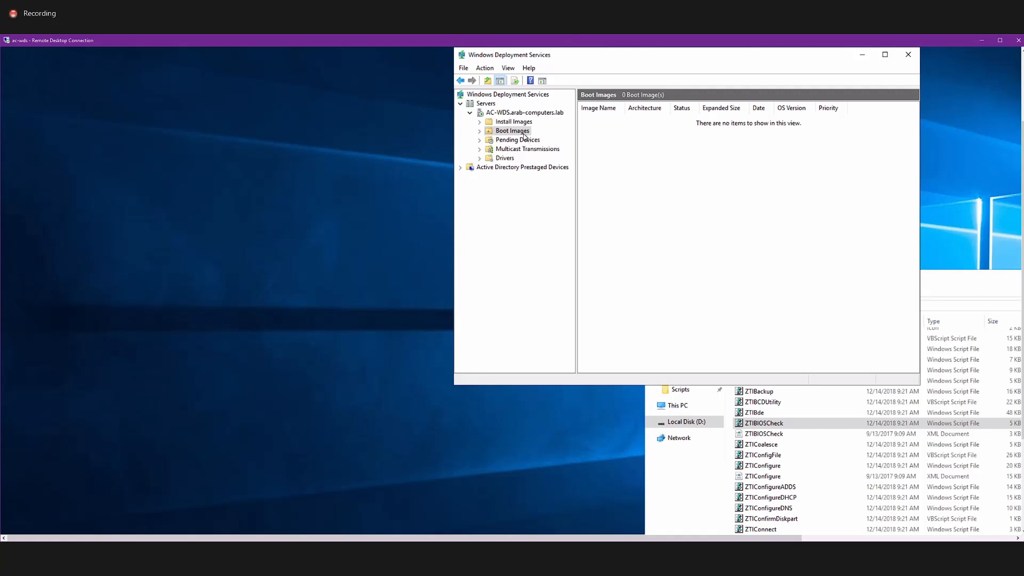
Start Add Boot Image and select D:\DeploymentShare\Boot\LiteTouchPE_x64.wim
left_click(562, 137)
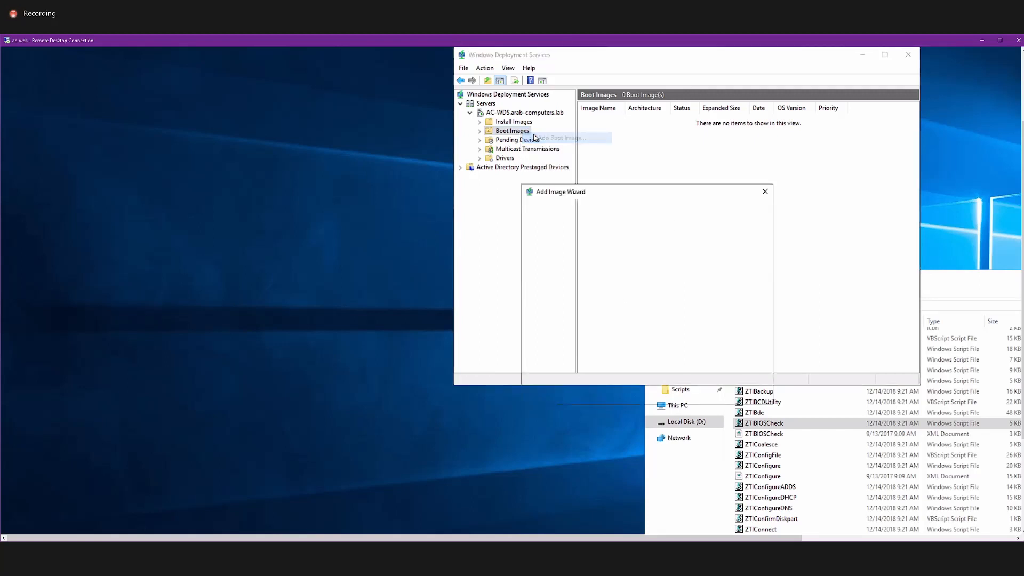
left_click(559, 137)
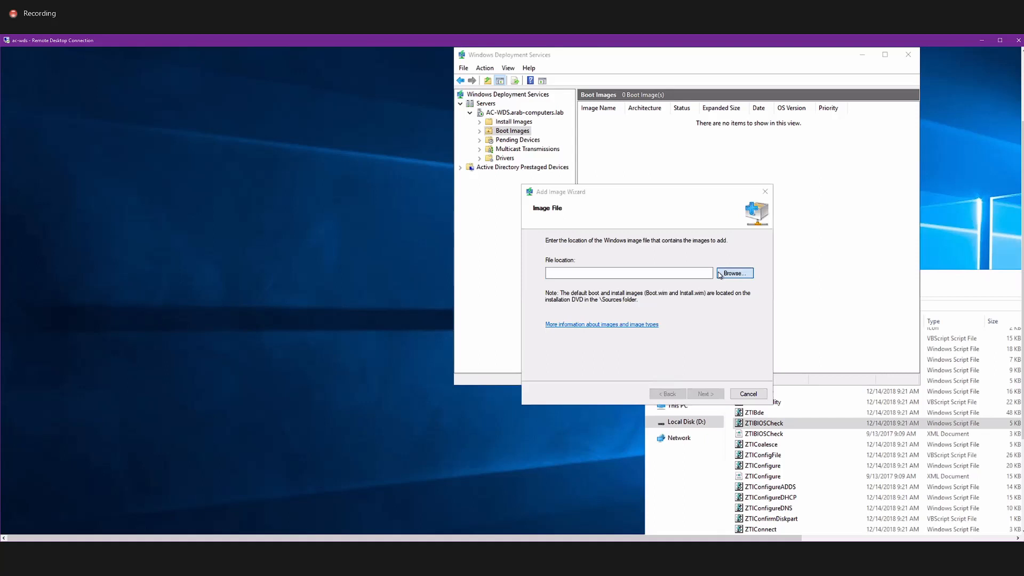
left_click(734, 273)
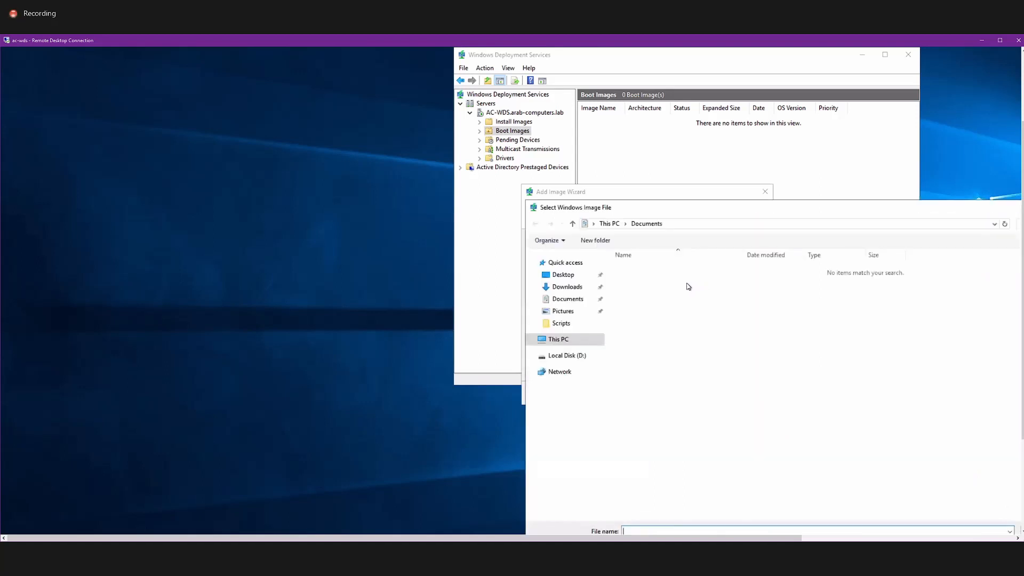
left_click(567, 356)
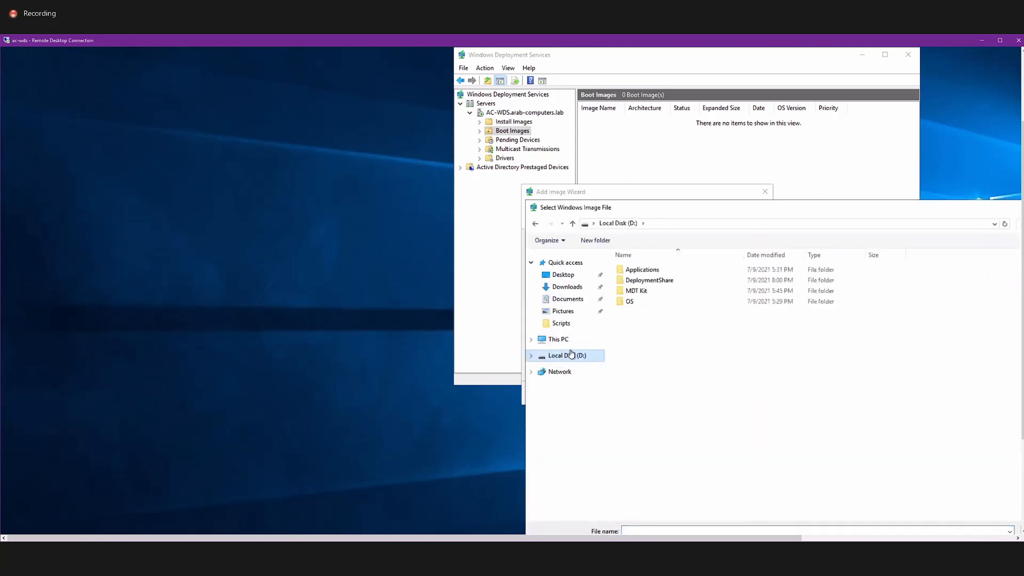
left_click(650, 280)
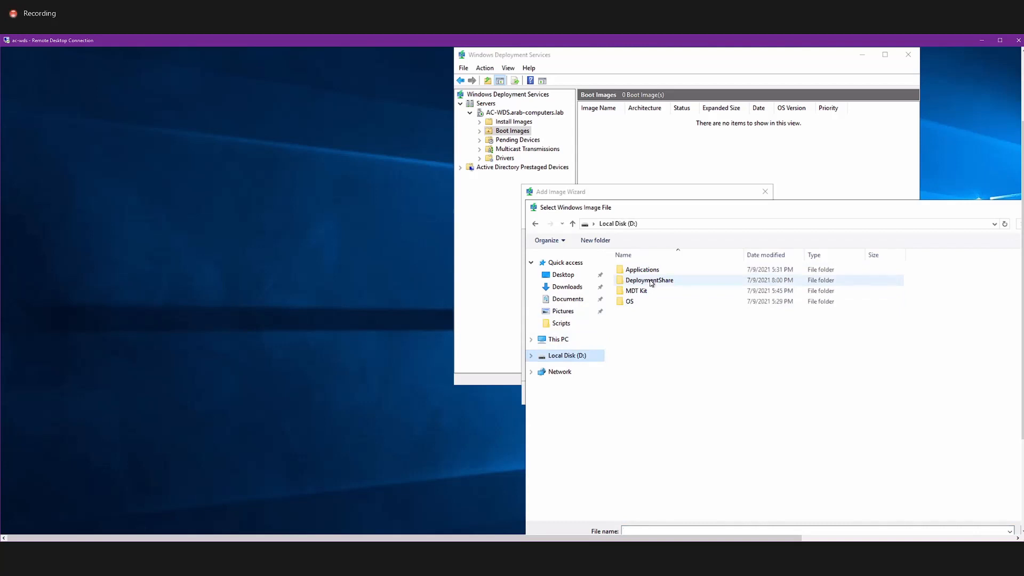
double_click(649, 280)
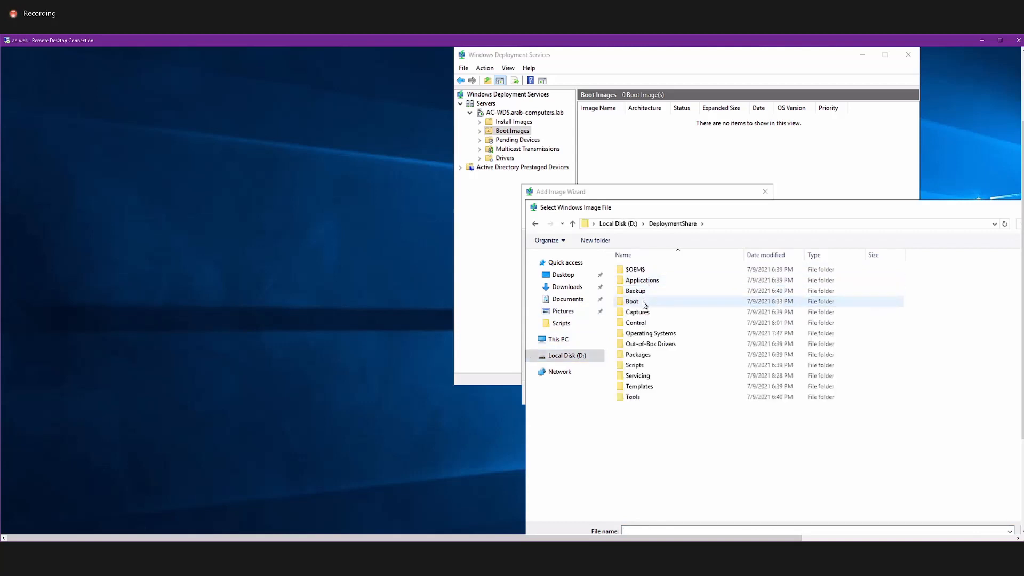
double_click(632, 301)
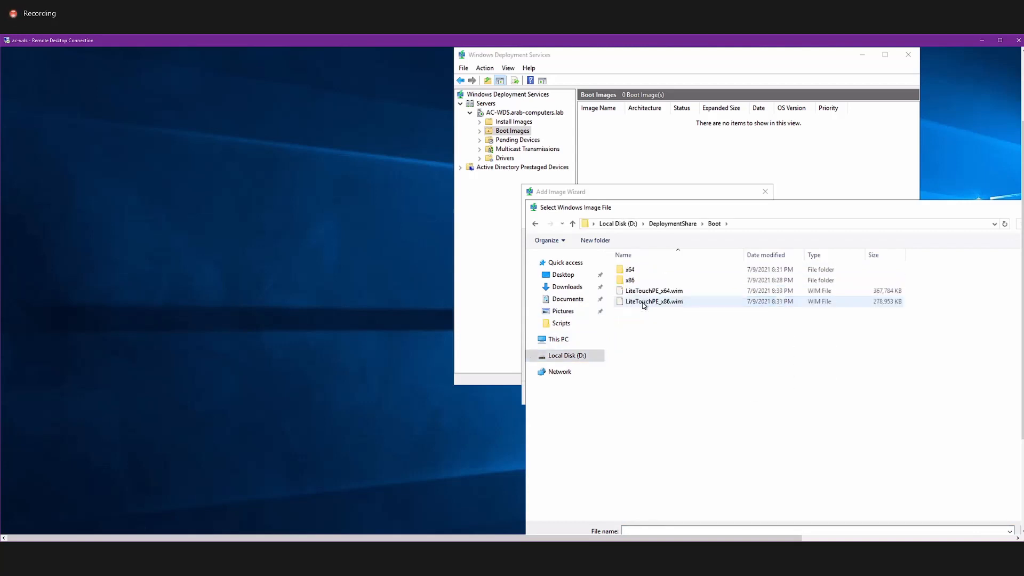
left_click(653, 291)
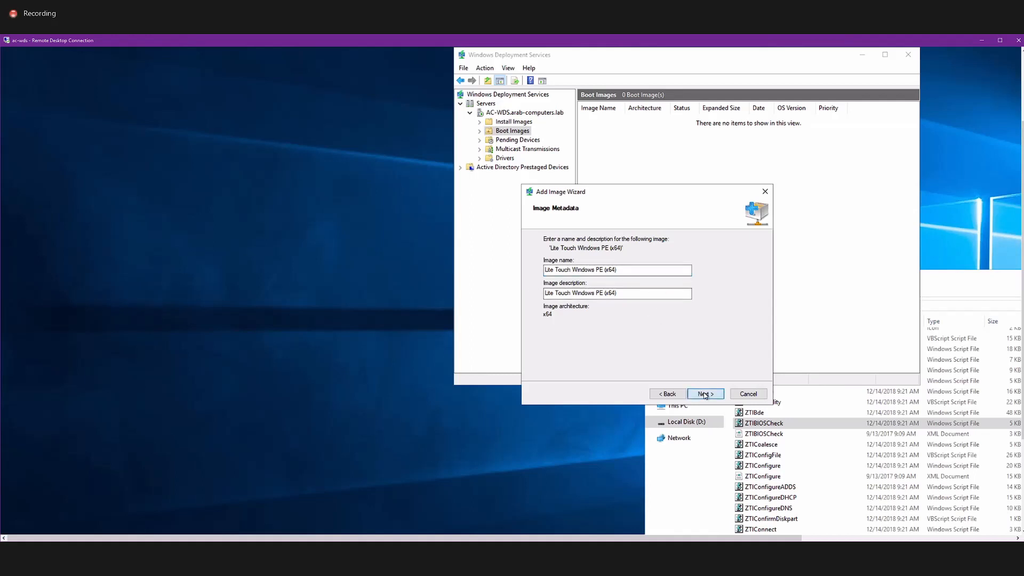
Accept the image metadata, add the x64 Lite Touch image, and finish the wizard
left_click(704, 394)
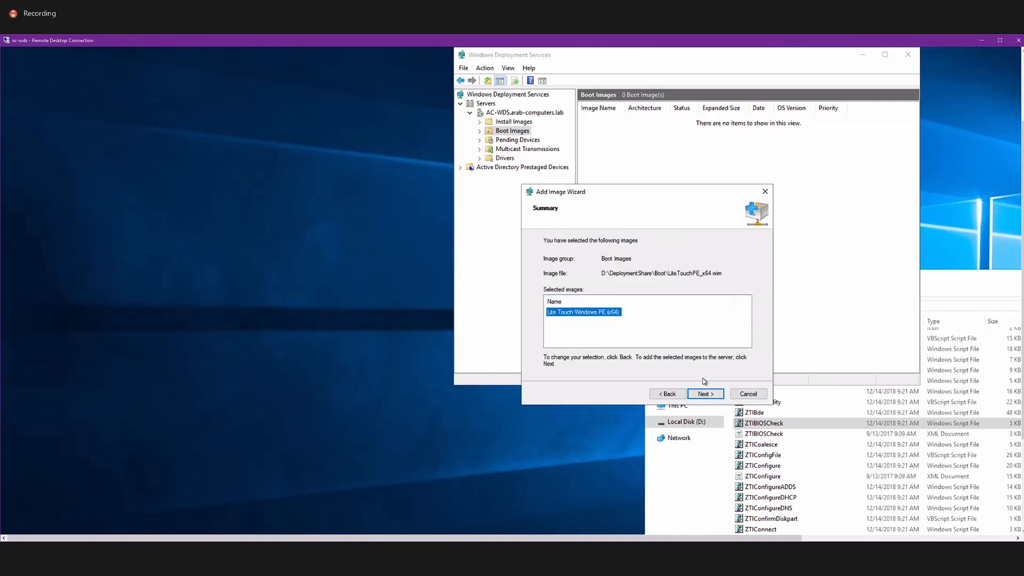
left_click(704, 393)
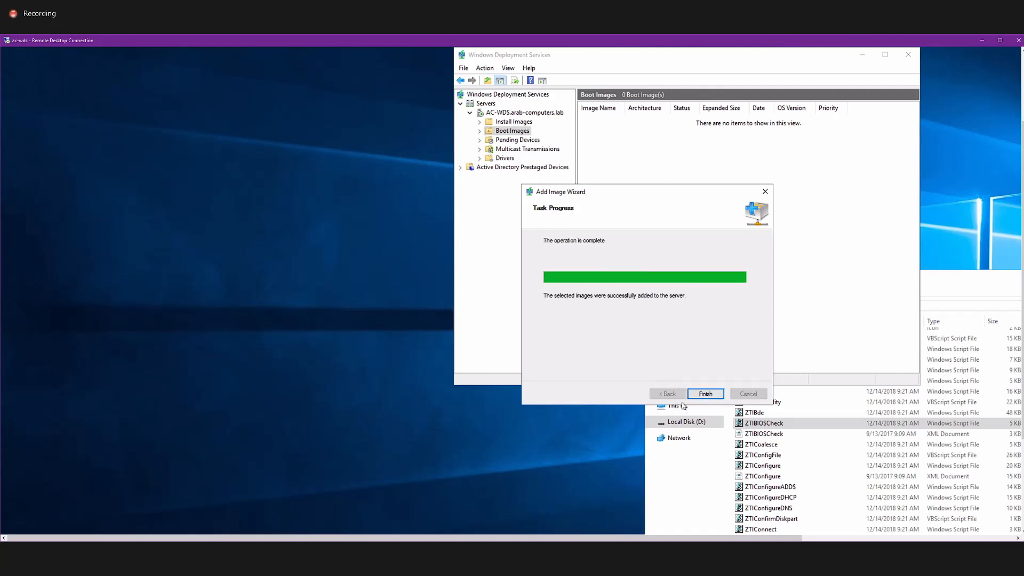
left_click(705, 393)
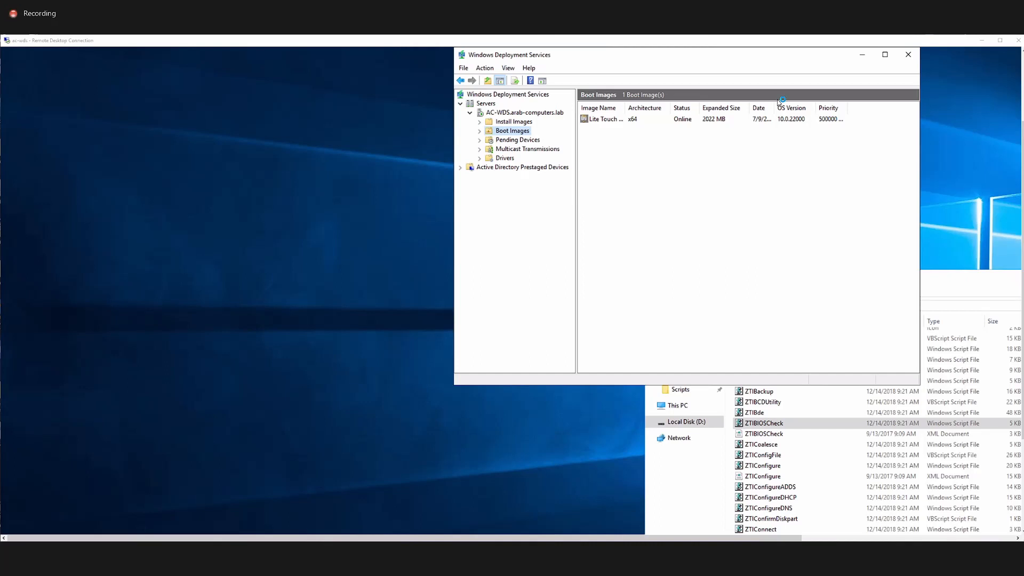
mouse_move(450, 130)
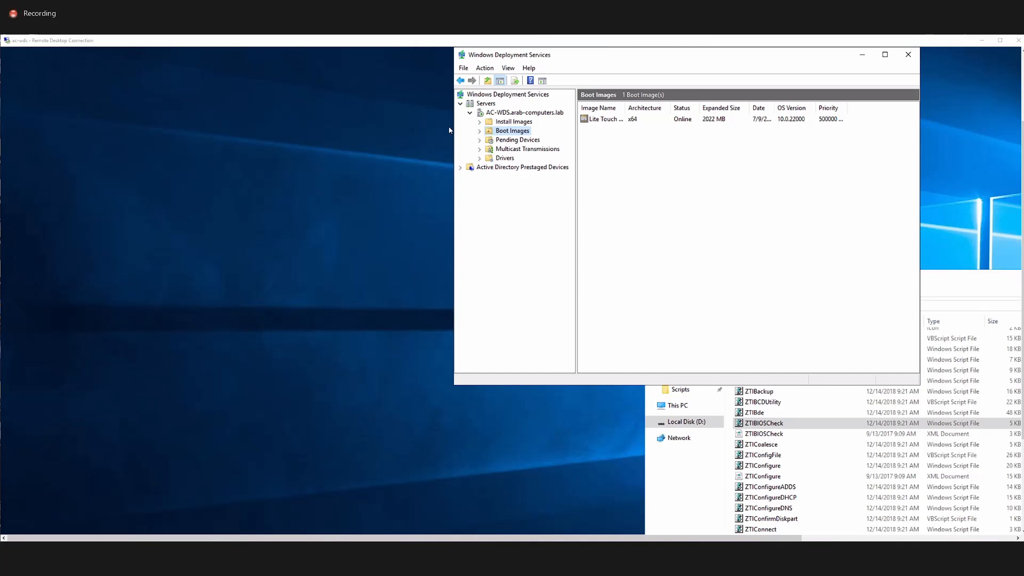
mouse_move(742, 139)
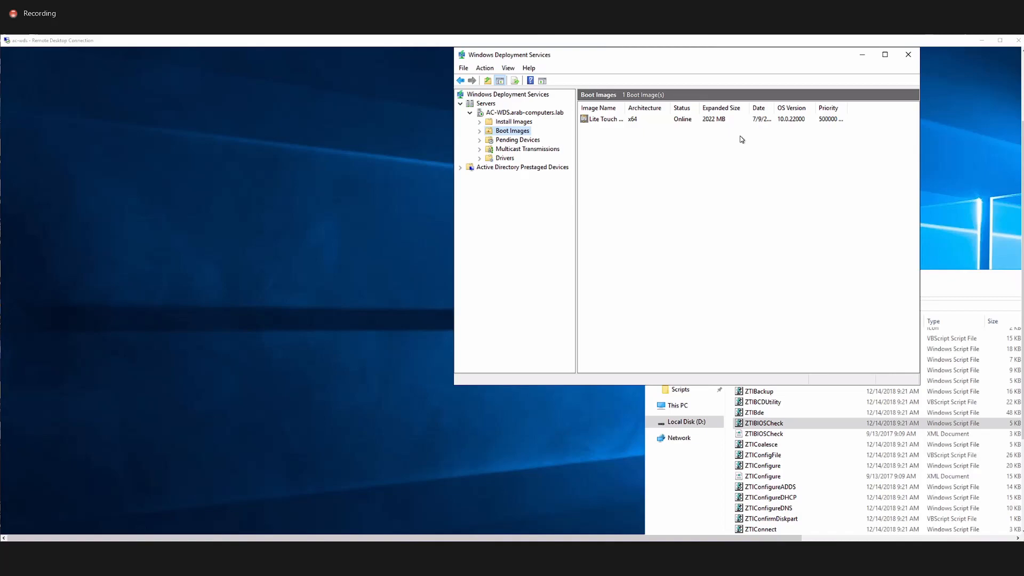
mouse_move(283, 256)
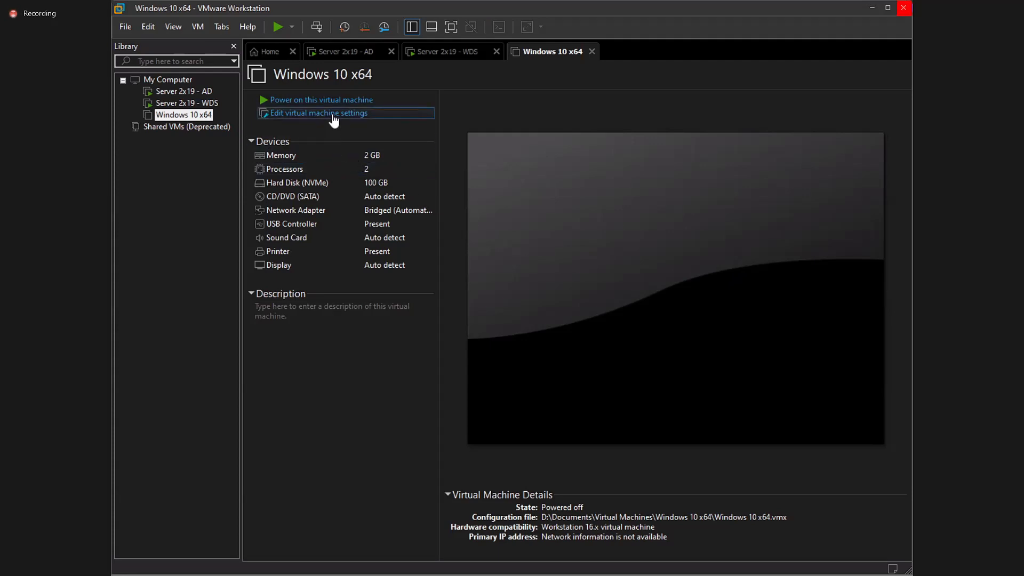
mouse_move(334, 104)
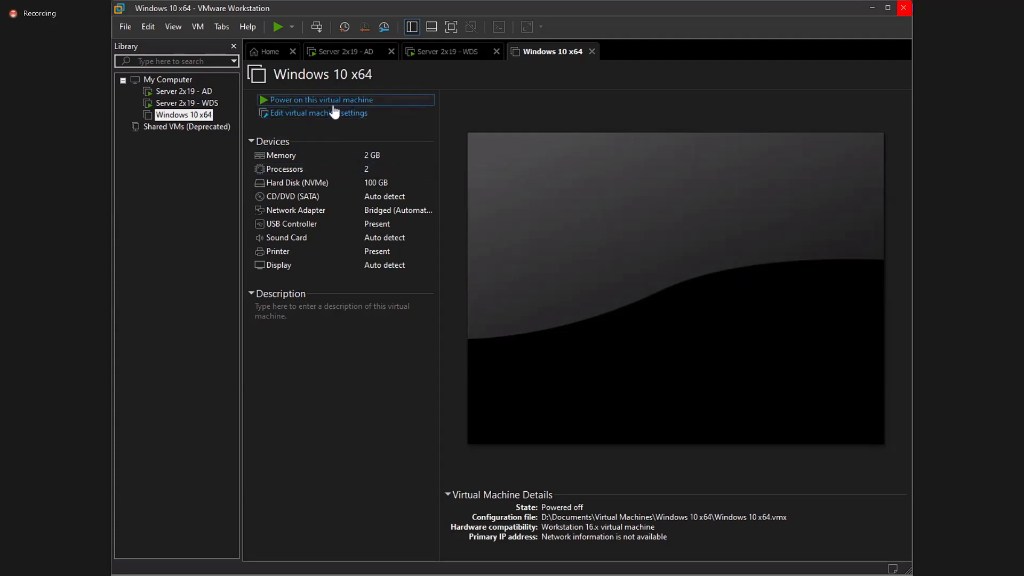
Power on the Windows 10 x64 VM, dismiss the hint, and boot from EFI Network
left_click(320, 99)
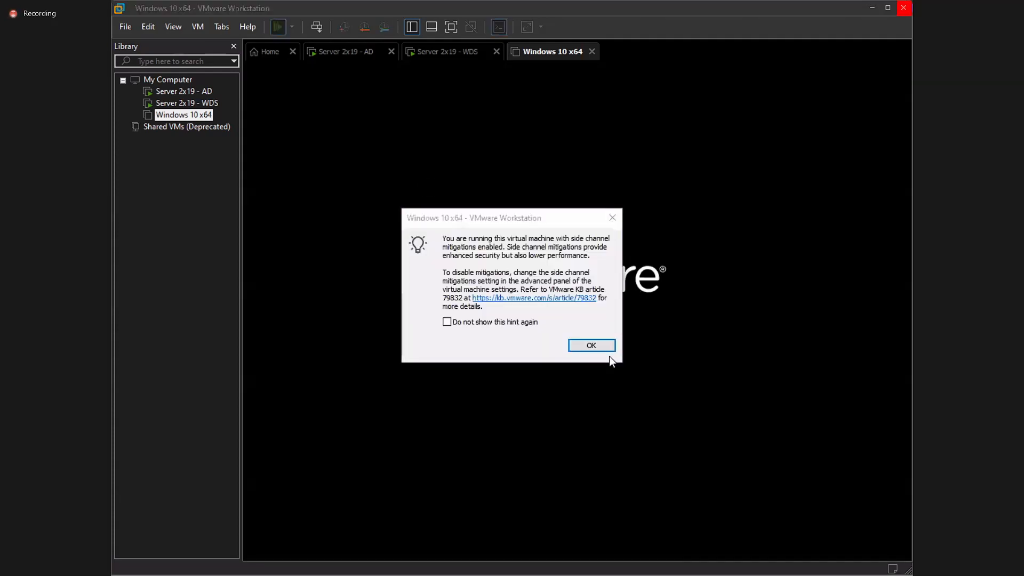
left_click(591, 346)
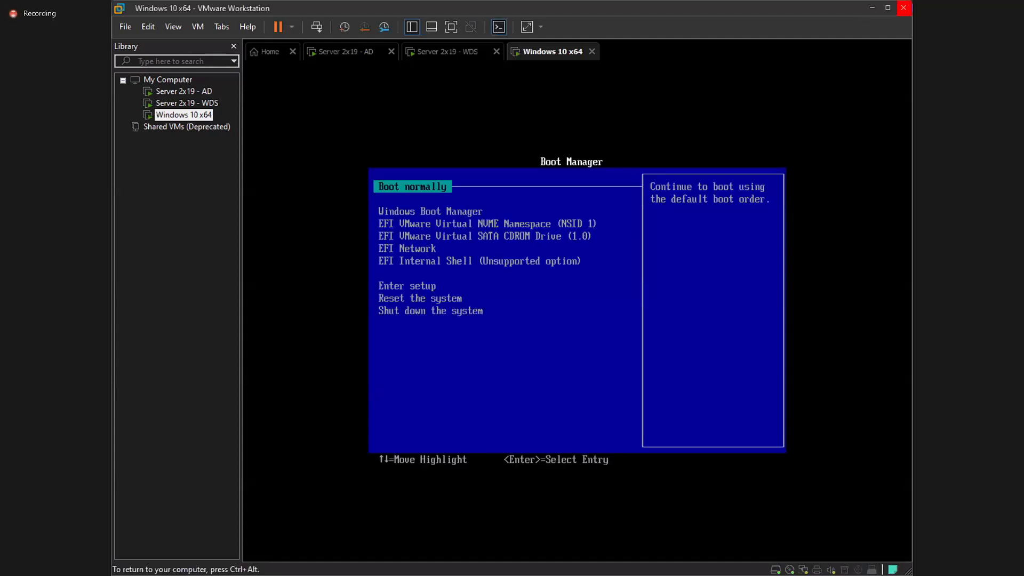
key("Down")
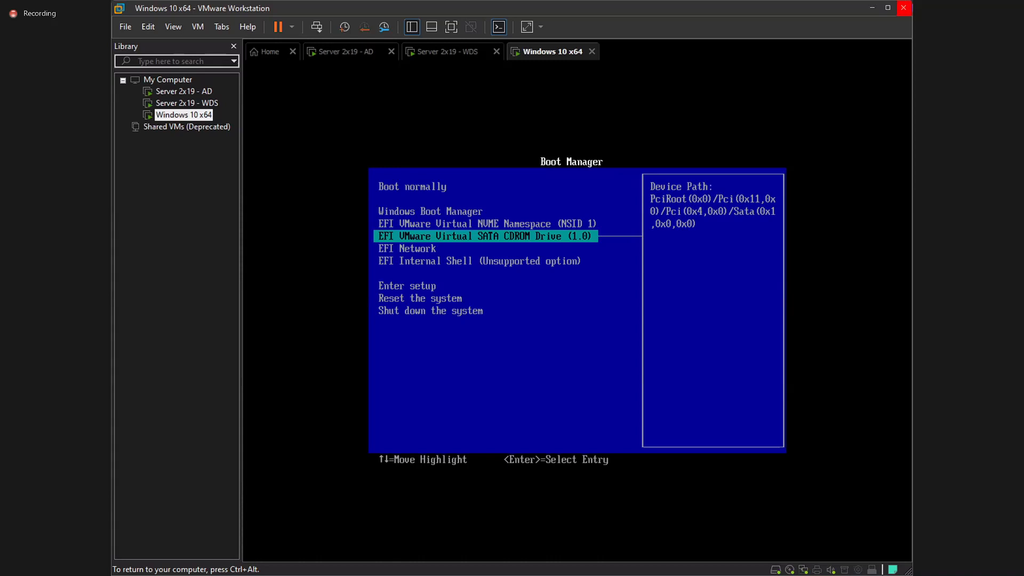
key("Down")
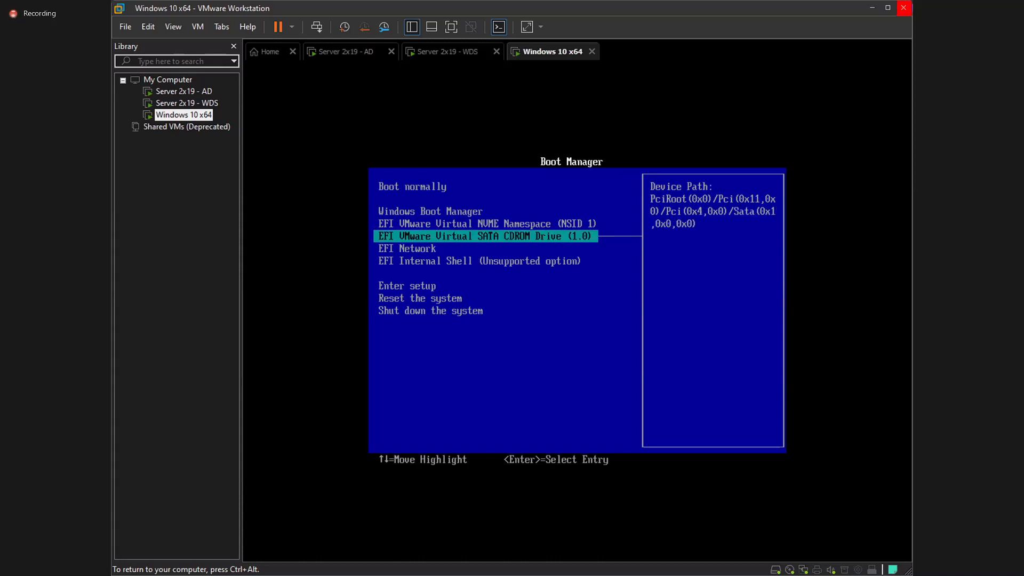
key("Down")
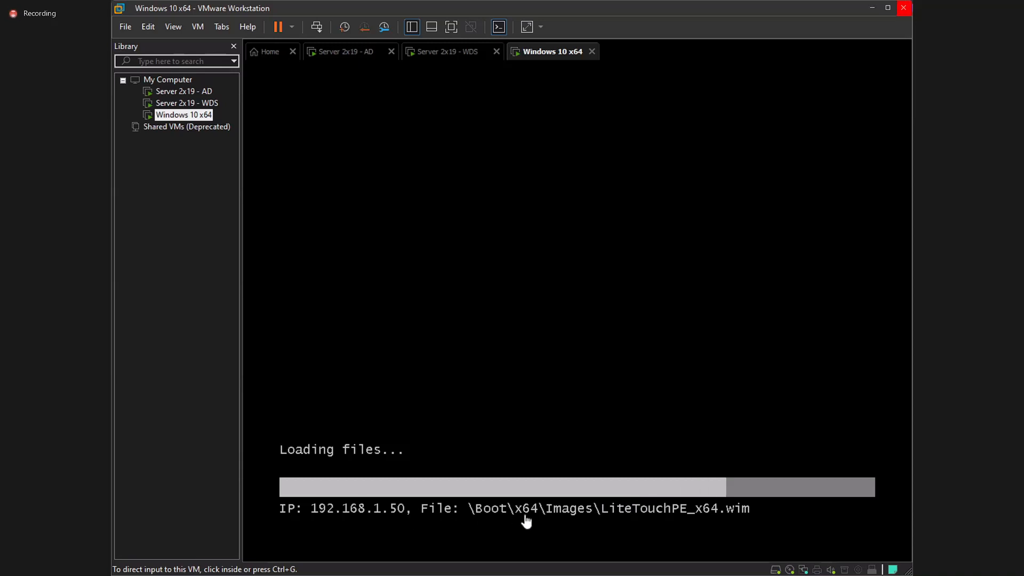
mouse_move(549, 542)
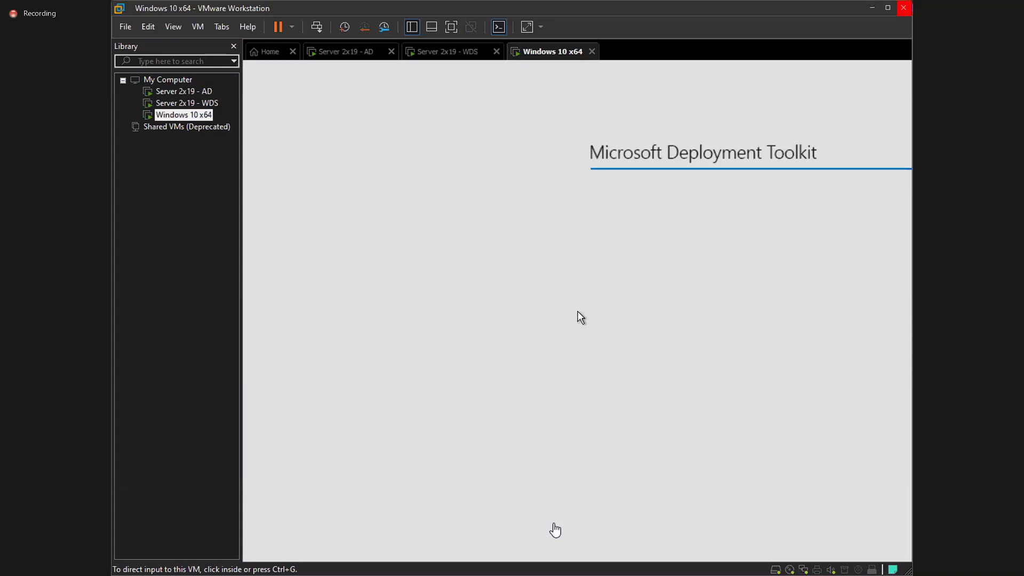
mouse_move(607, 467)
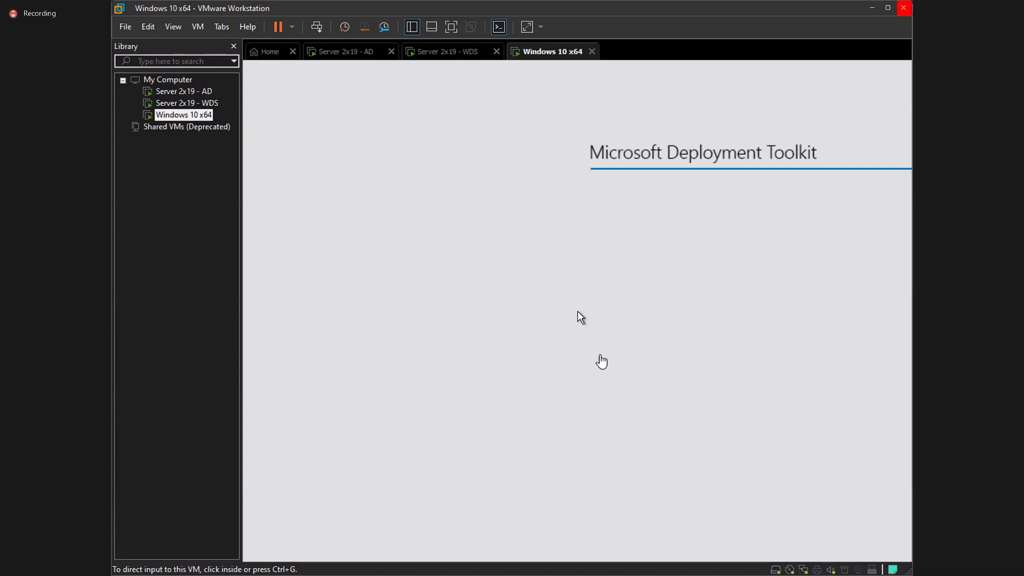
mouse_move(586, 322)
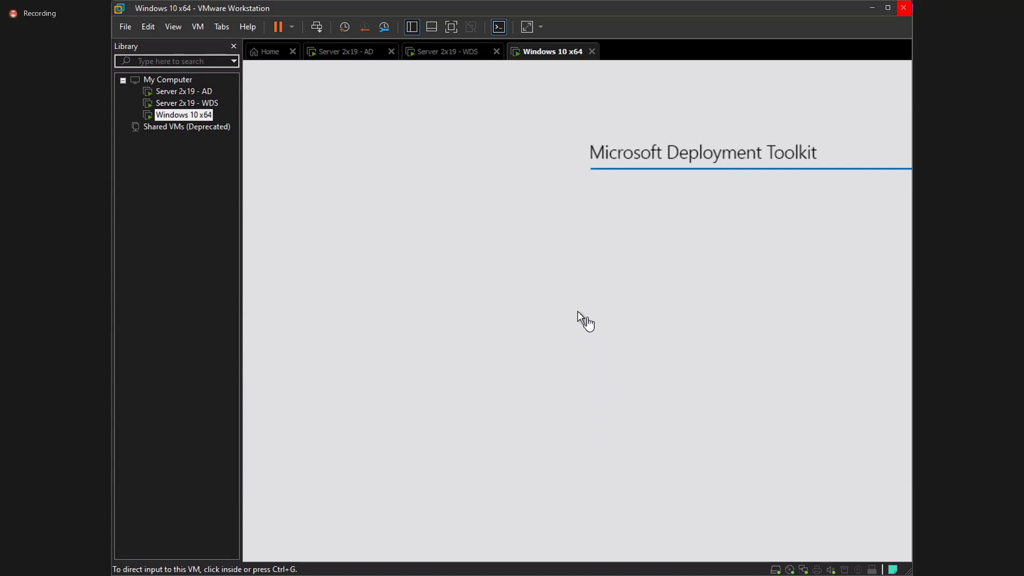
Capture input in the VM console while Windows PE loads the MDT splash screen
left_click(585, 320)
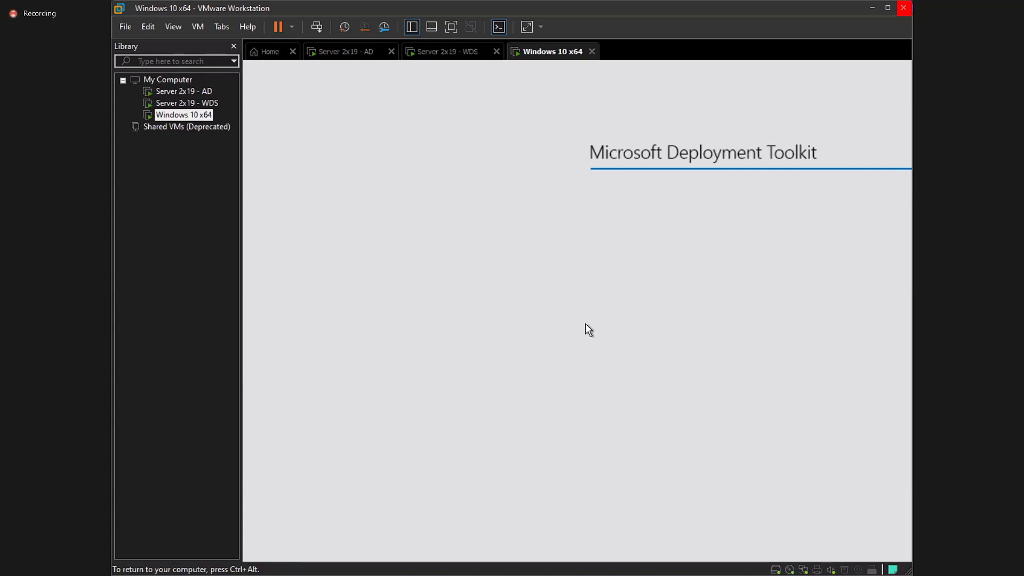
mouse_move(782, 292)
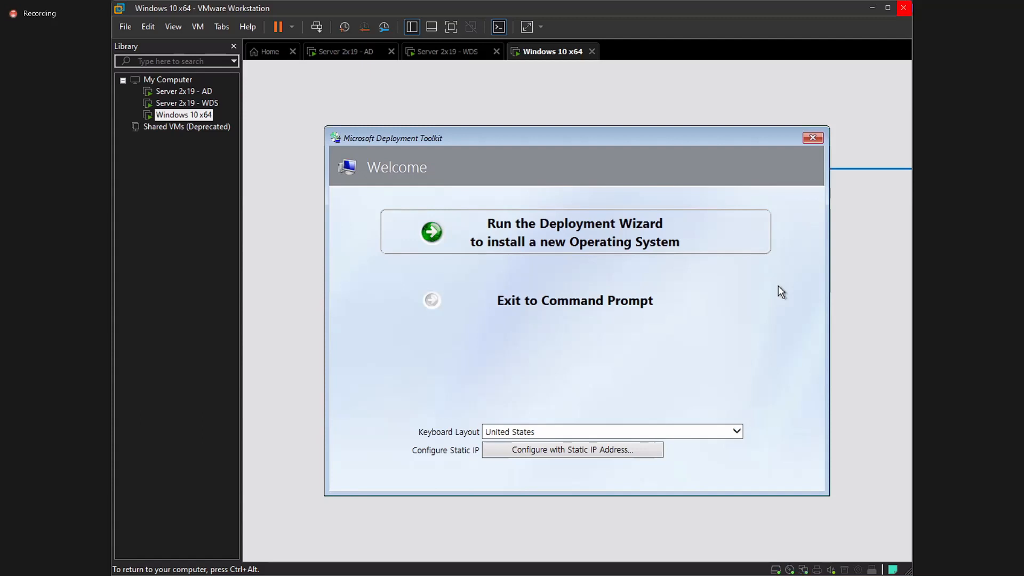
mouse_move(753, 280)
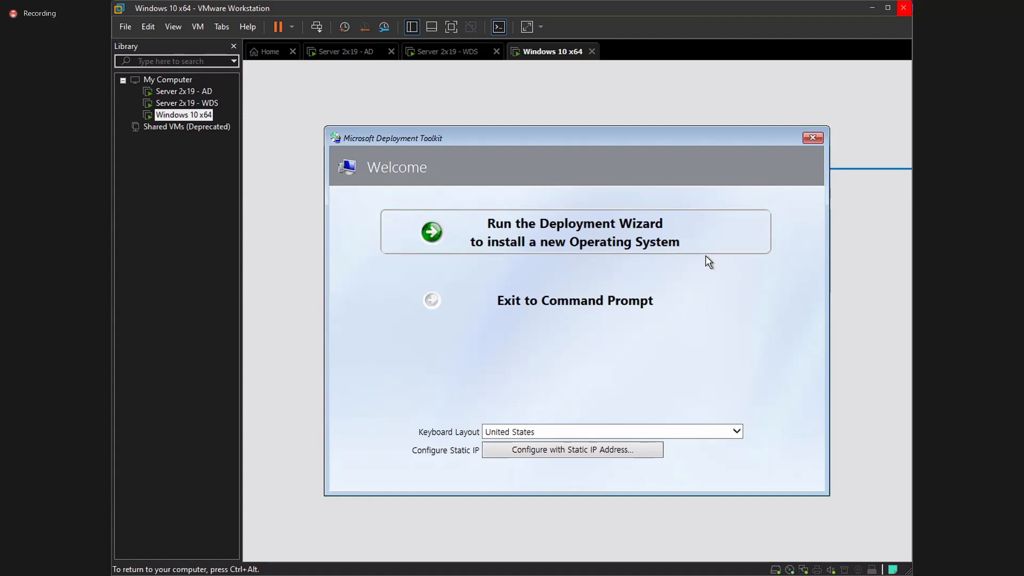
mouse_move(742, 276)
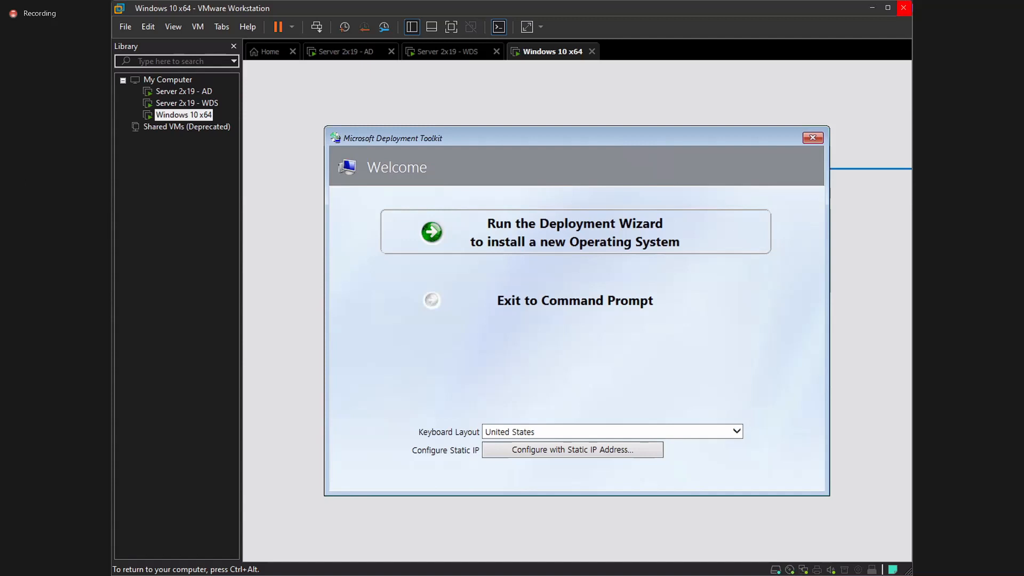
mouse_move(713, 271)
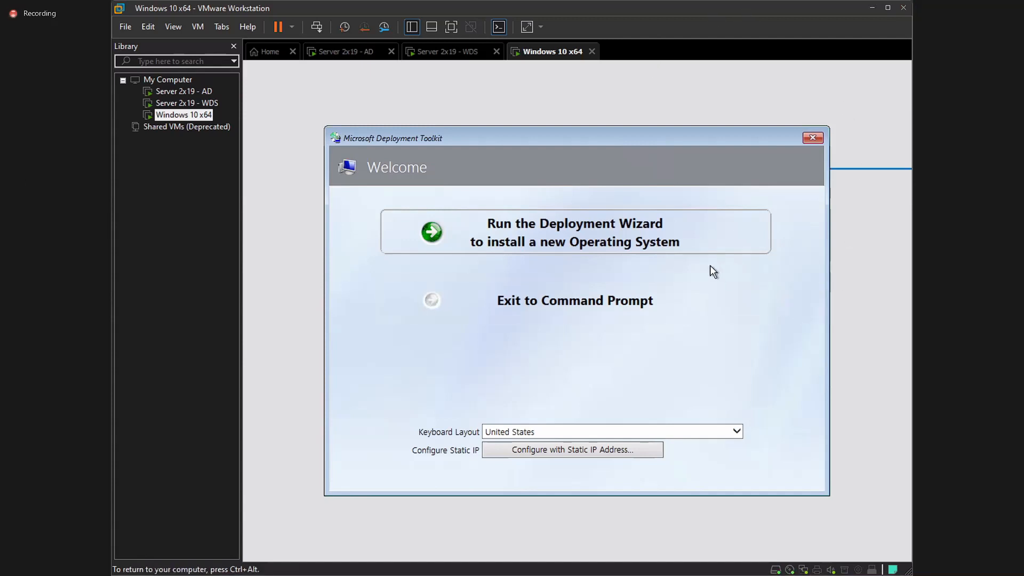
mouse_move(614, 225)
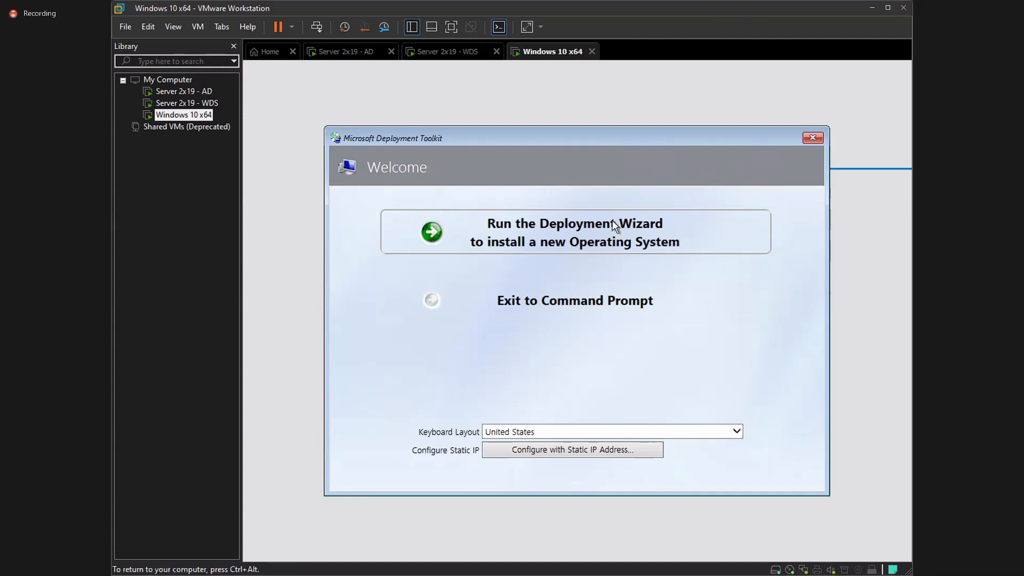
mouse_move(561, 309)
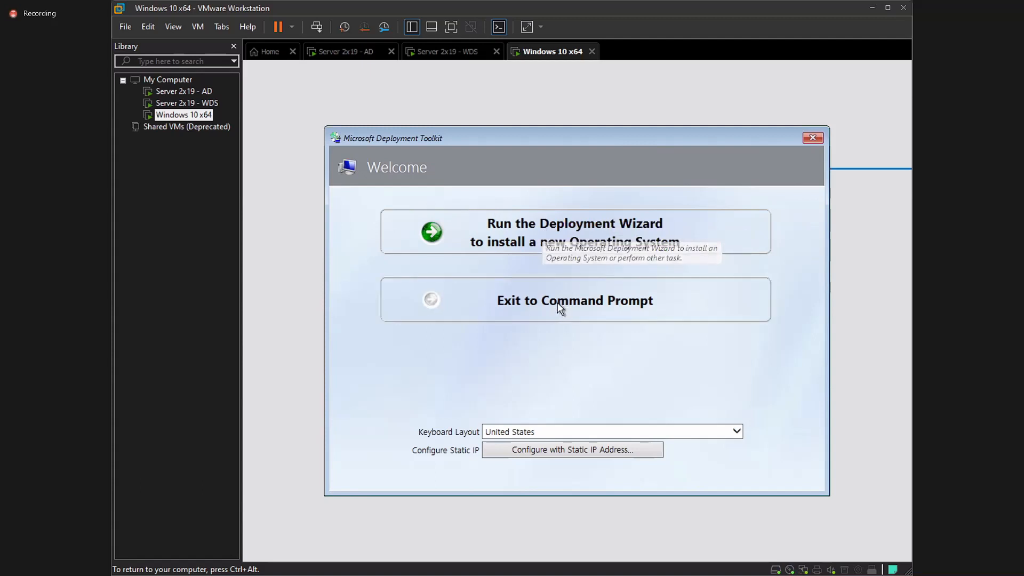
mouse_move(523, 443)
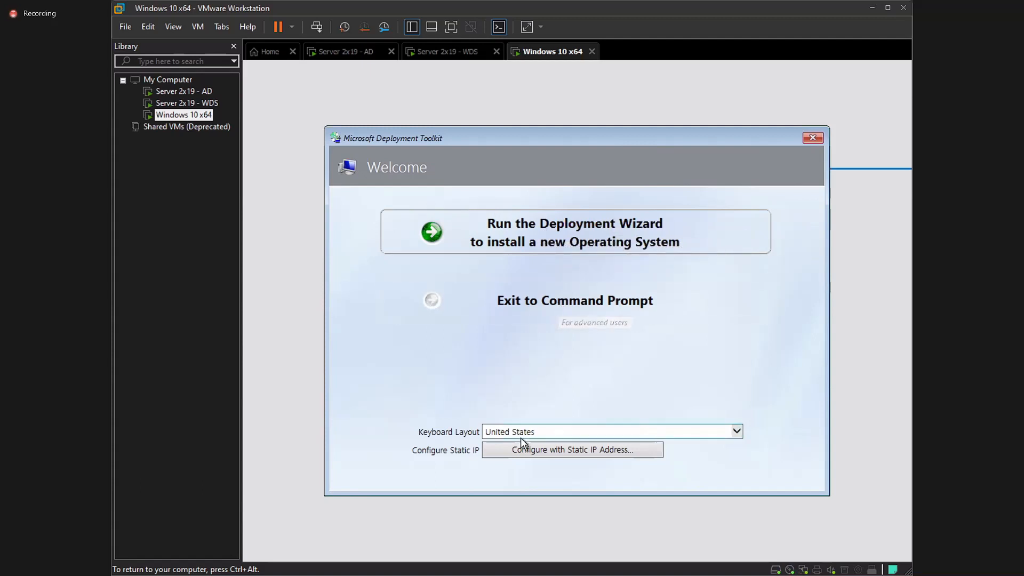
Choose 'Configure with Static IP Address...' on the MDT Welcome screen
left_click(574, 232)
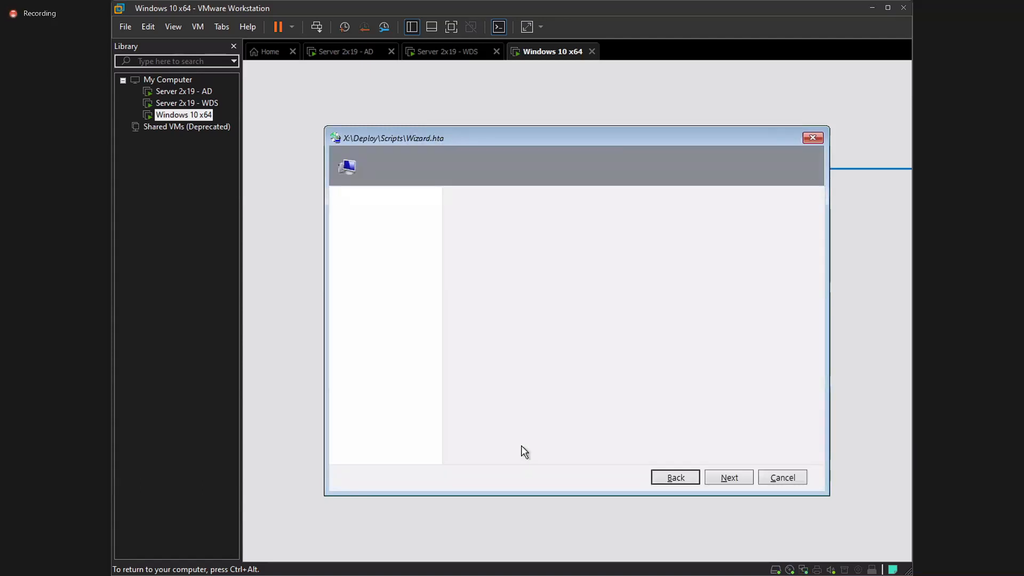
Keep DHCP enabled, cancel Configure Network, and confirm the cancellation
left_click(728, 477)
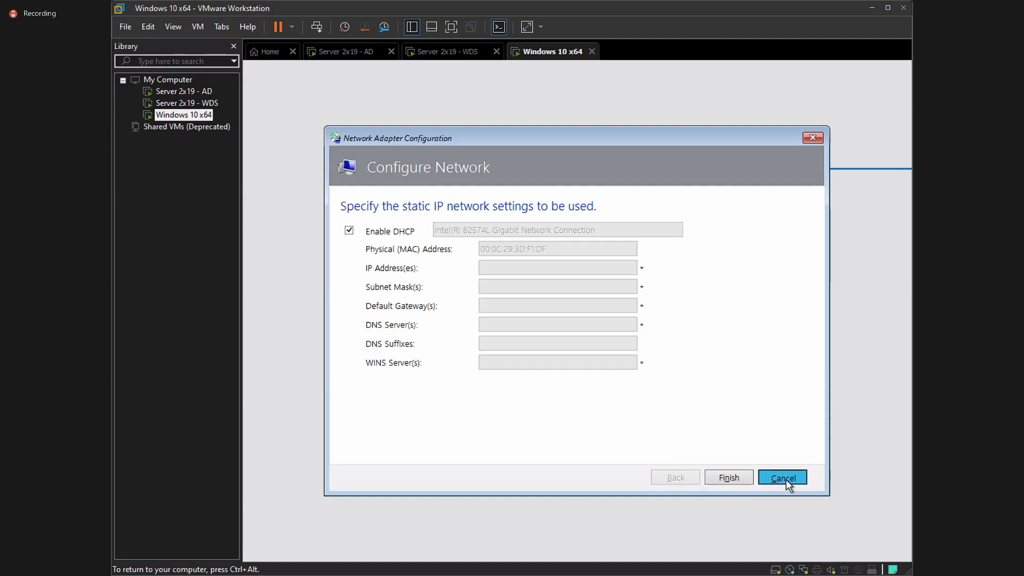
left_click(783, 477)
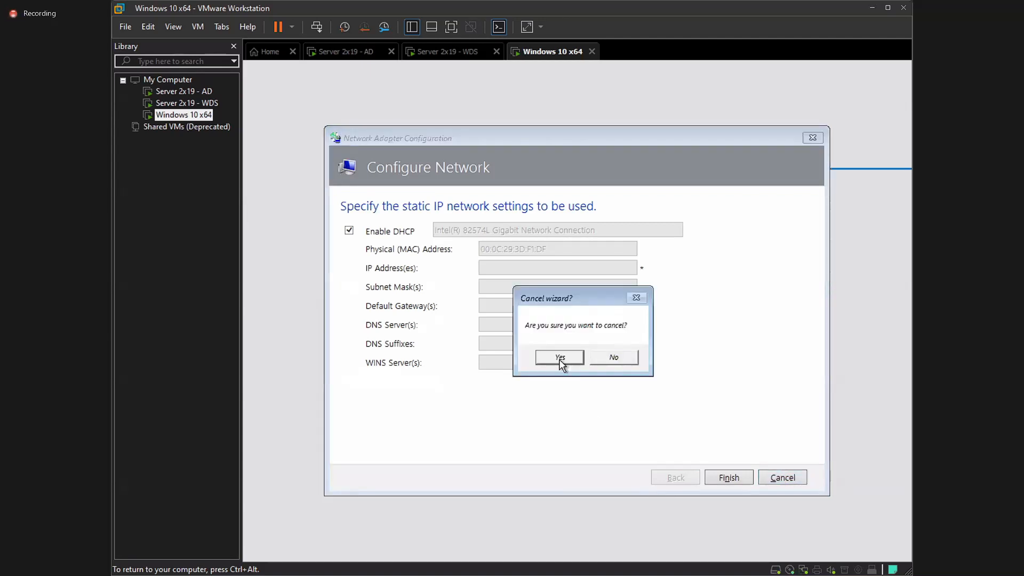
left_click(559, 357)
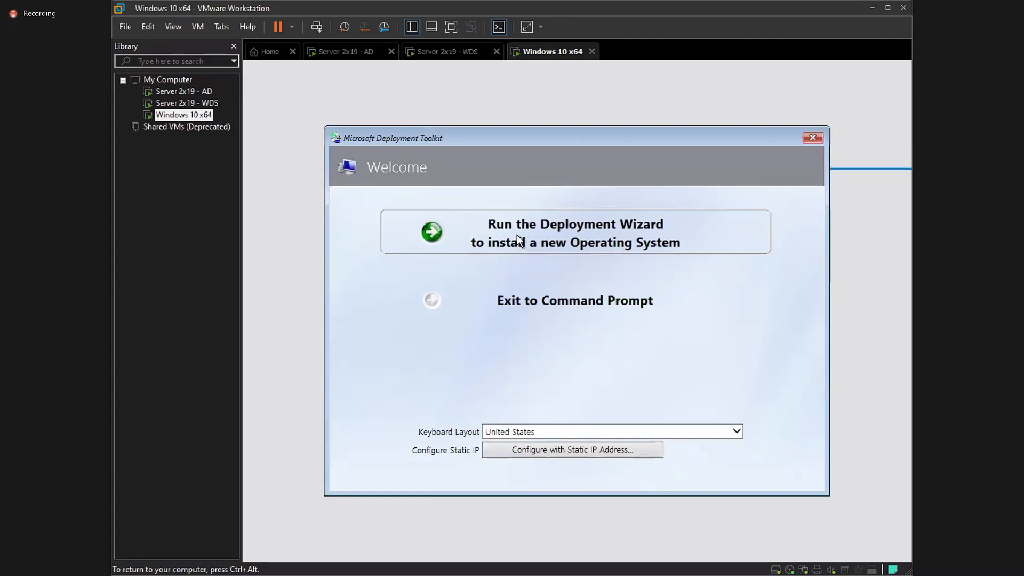
Launch the Deployment Wizard and submit network-share credentials typed as 'Ad', 'arab', '-comp'
left_click(575, 232)
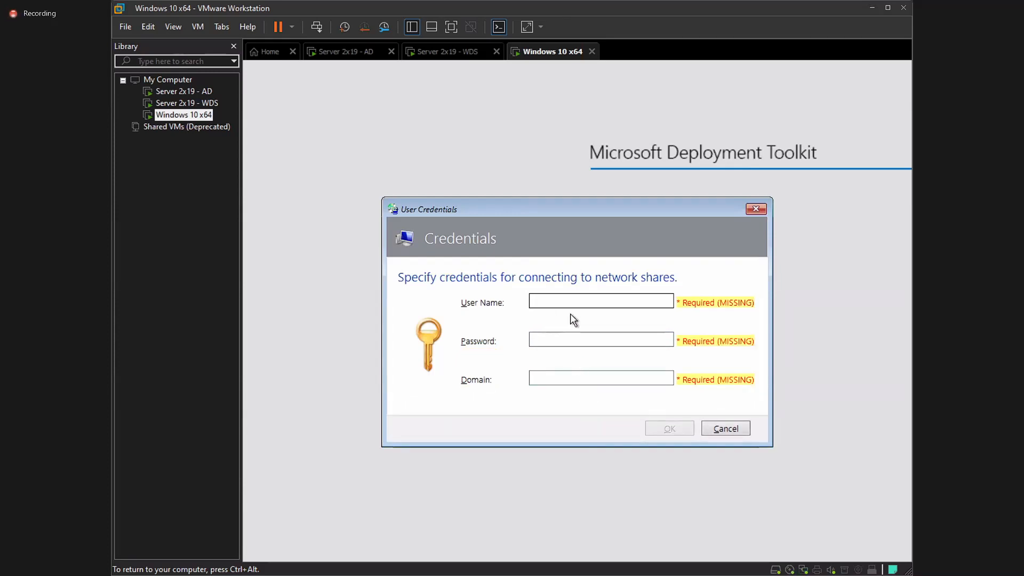
type("Administrator")
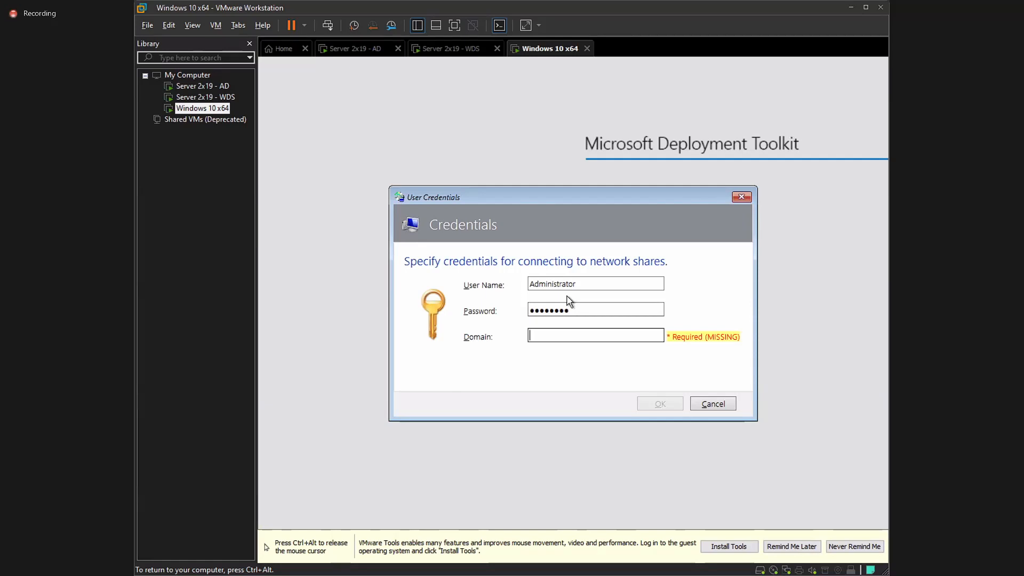
type("arab")
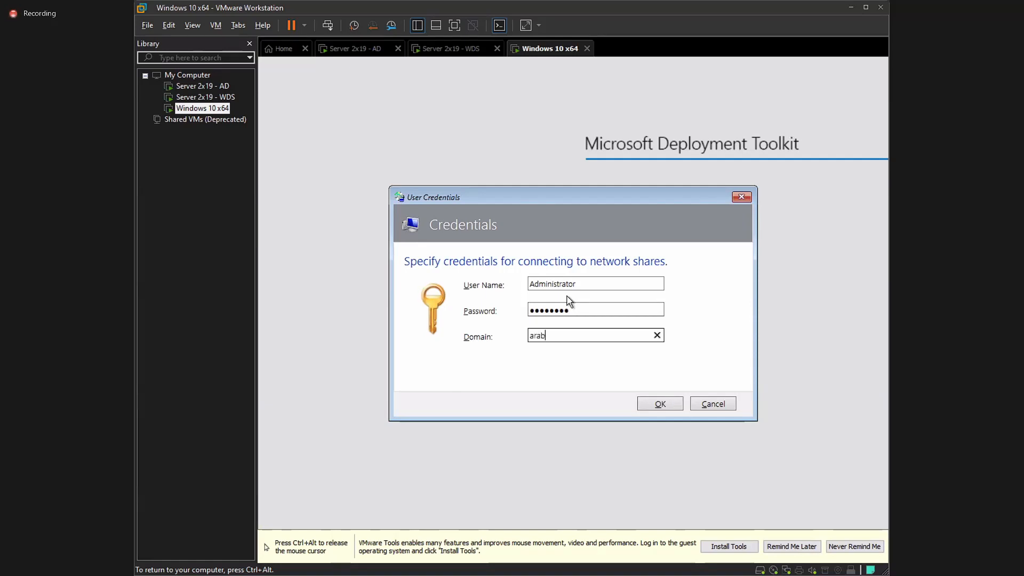
type("-computers.la")
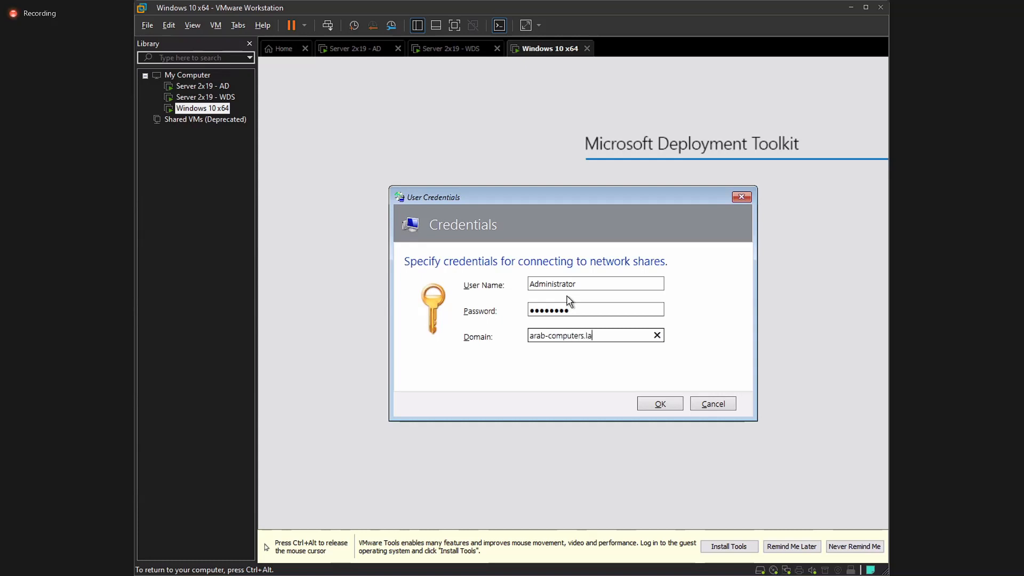
left_click(659, 403)
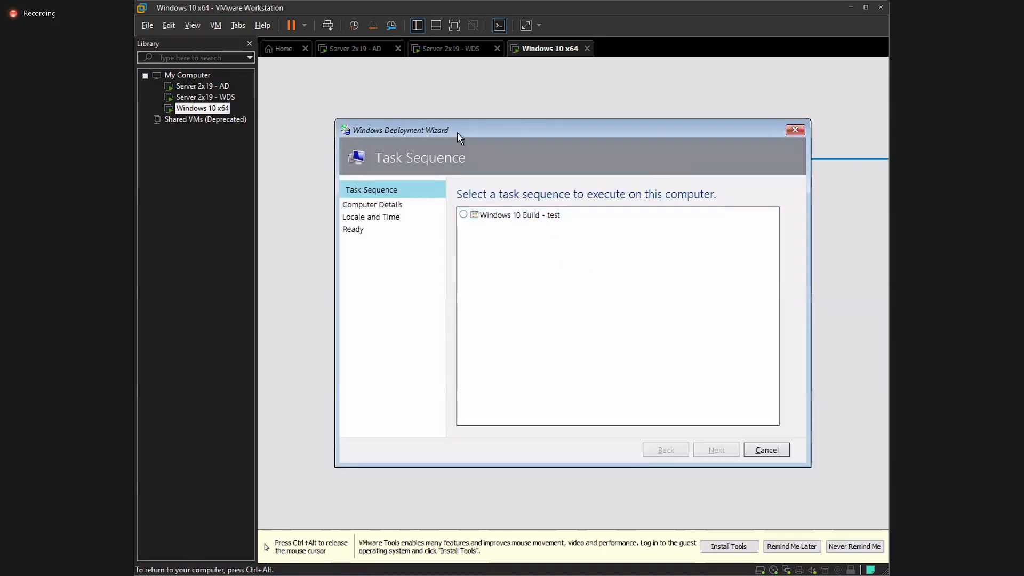
Choose the 'Windows 10 Build - test' task sequence and advance to Computer Details
left_click(516, 215)
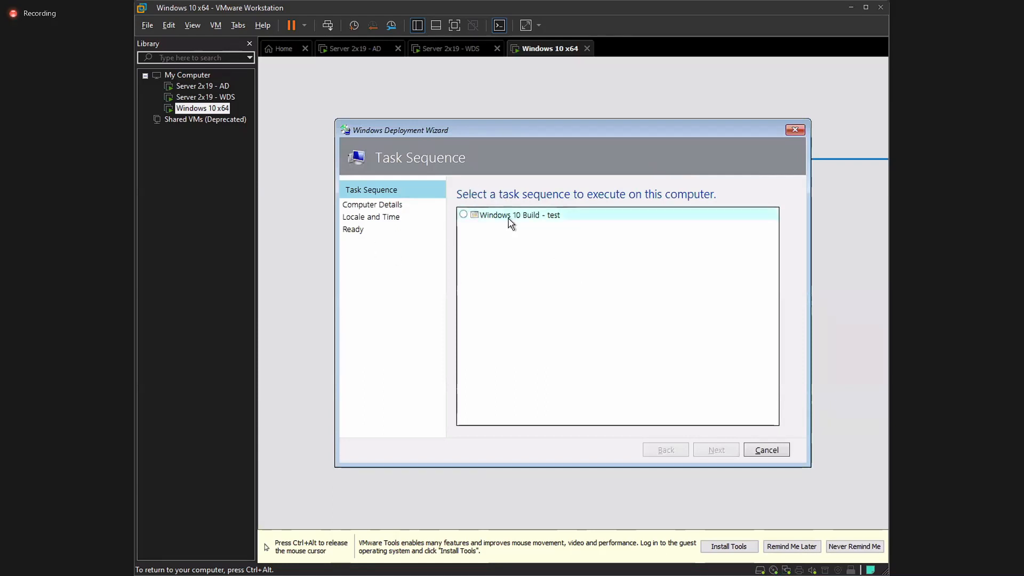
left_click(463, 215)
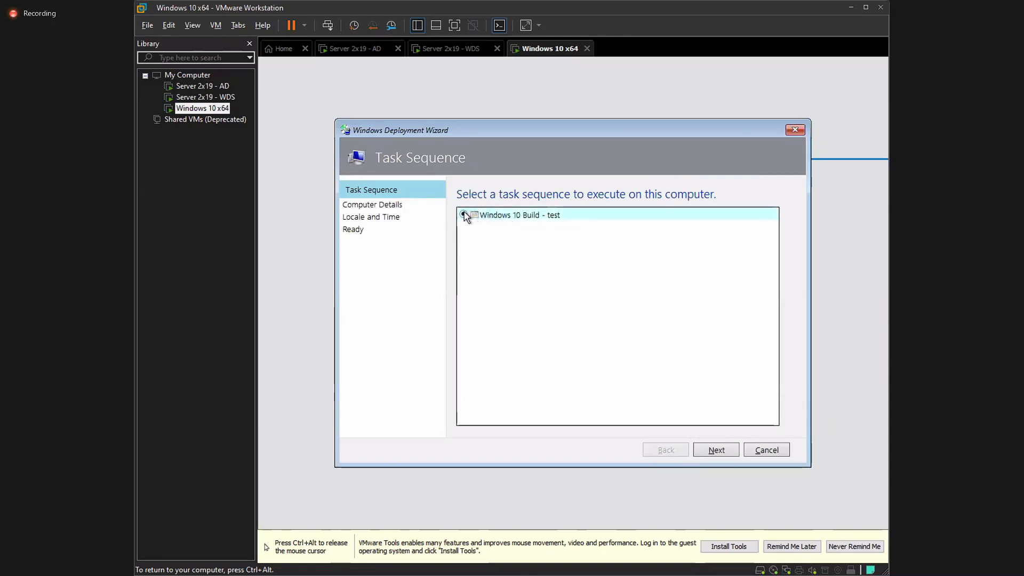
left_click(464, 215)
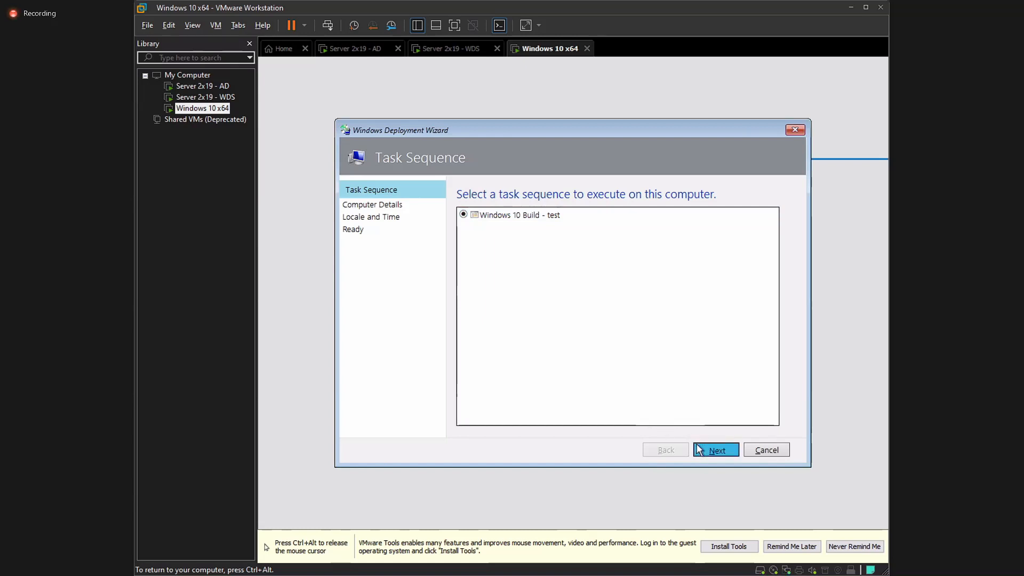
left_click(715, 449)
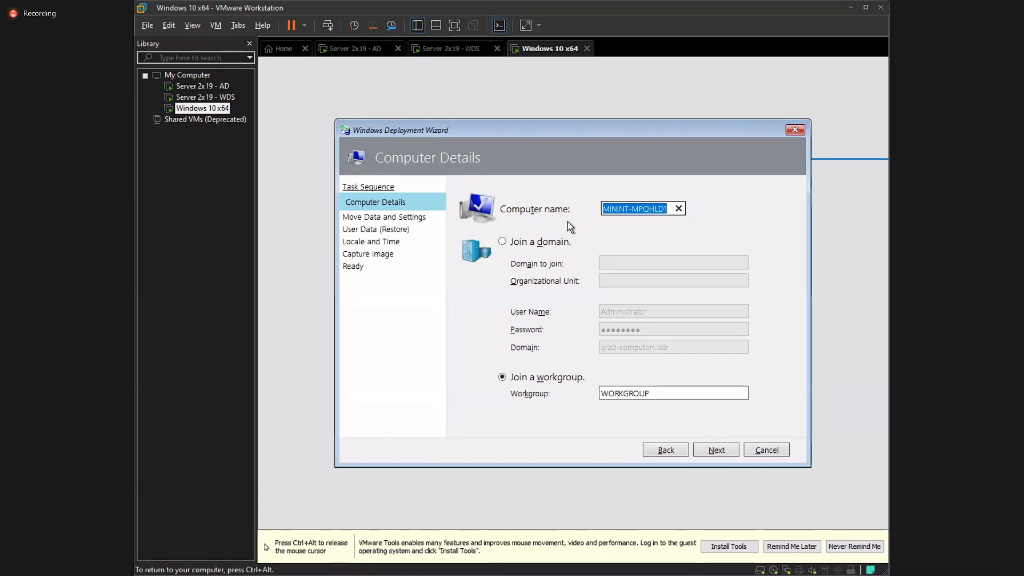
mouse_move(522, 288)
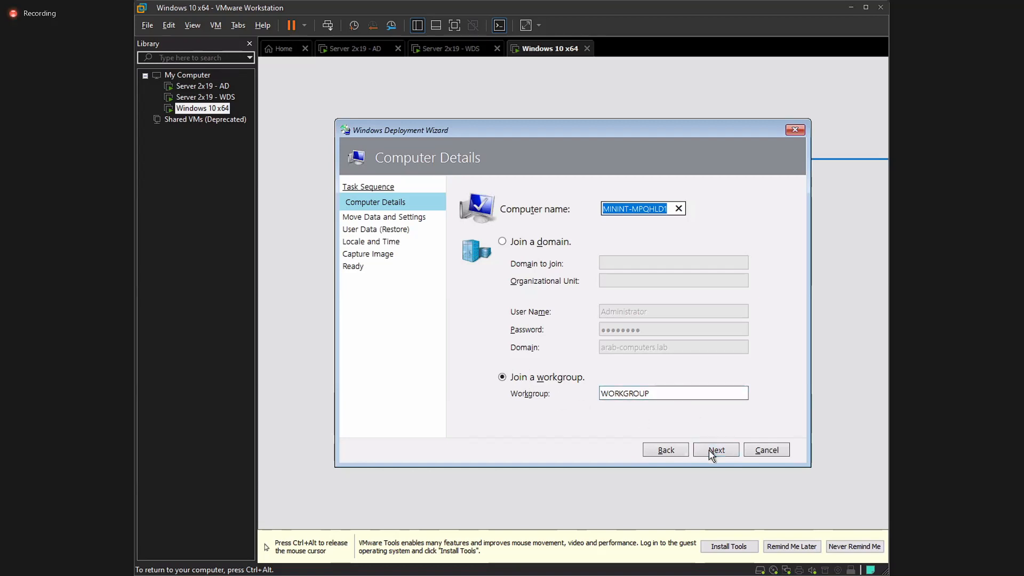
Accept the default computer name and workgroup, continuing to Move Data and Settings
left_click(716, 451)
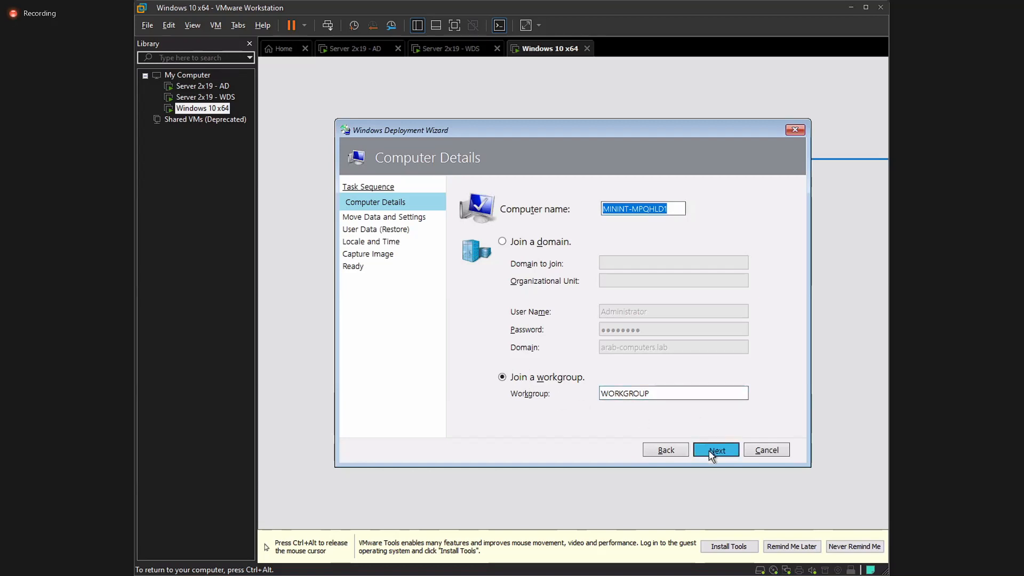
left_click(716, 450)
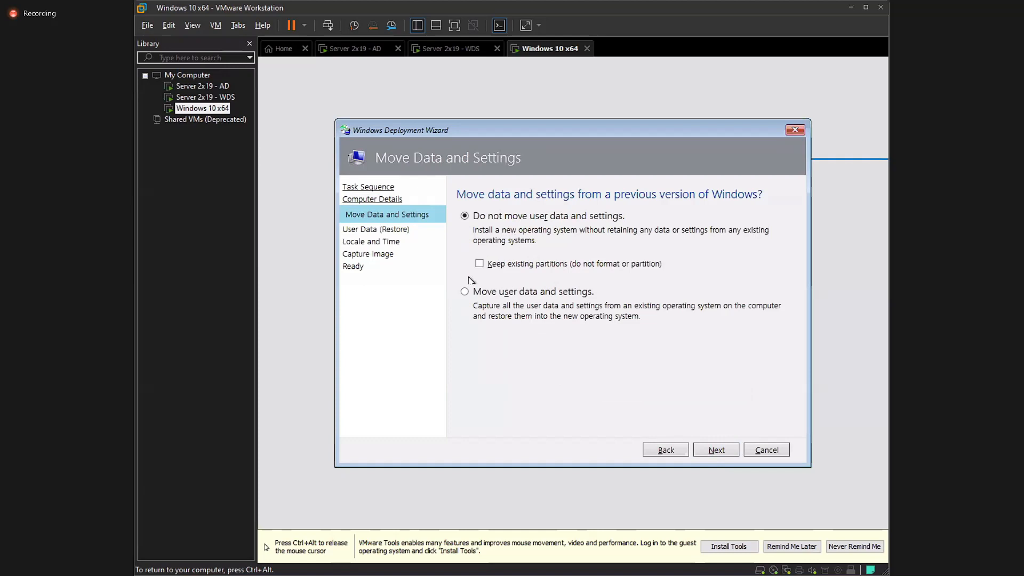
mouse_move(558, 204)
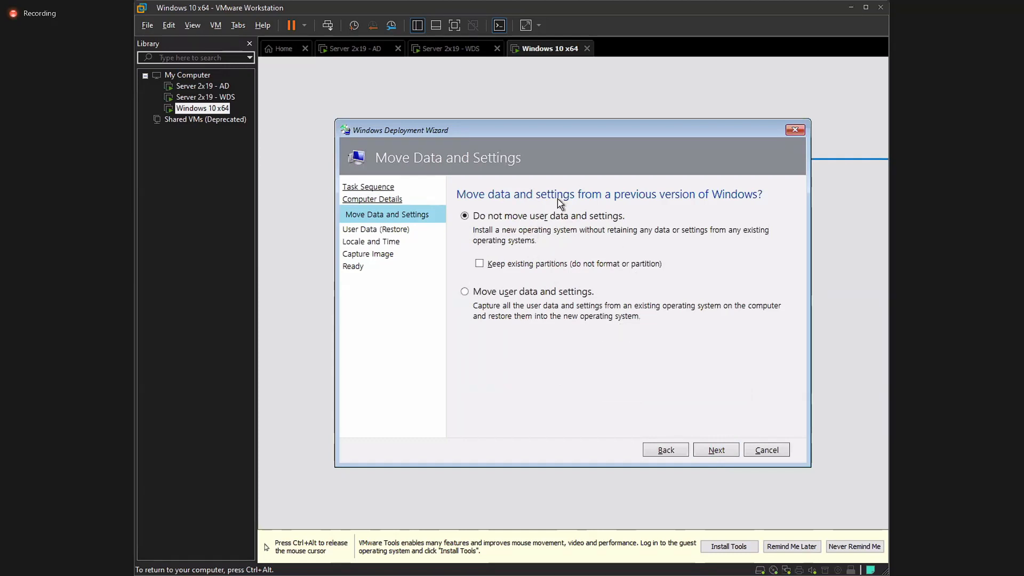
mouse_move(843, 317)
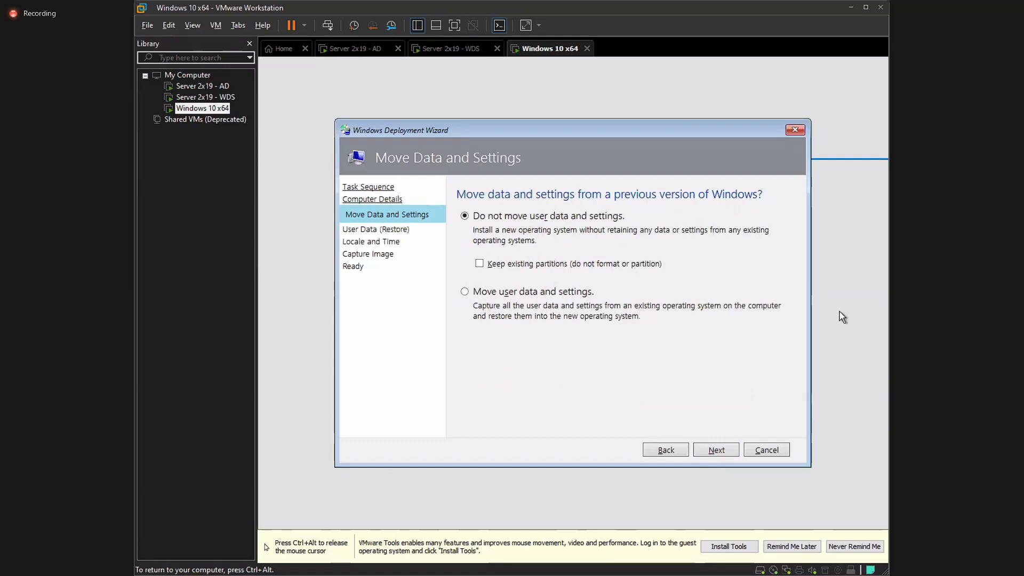
mouse_move(644, 324)
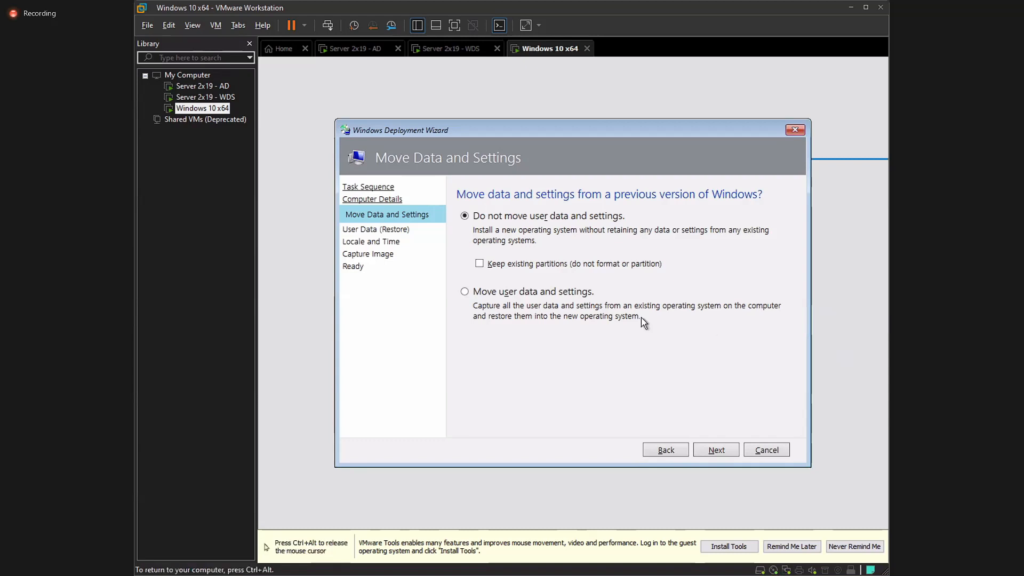
mouse_move(477, 297)
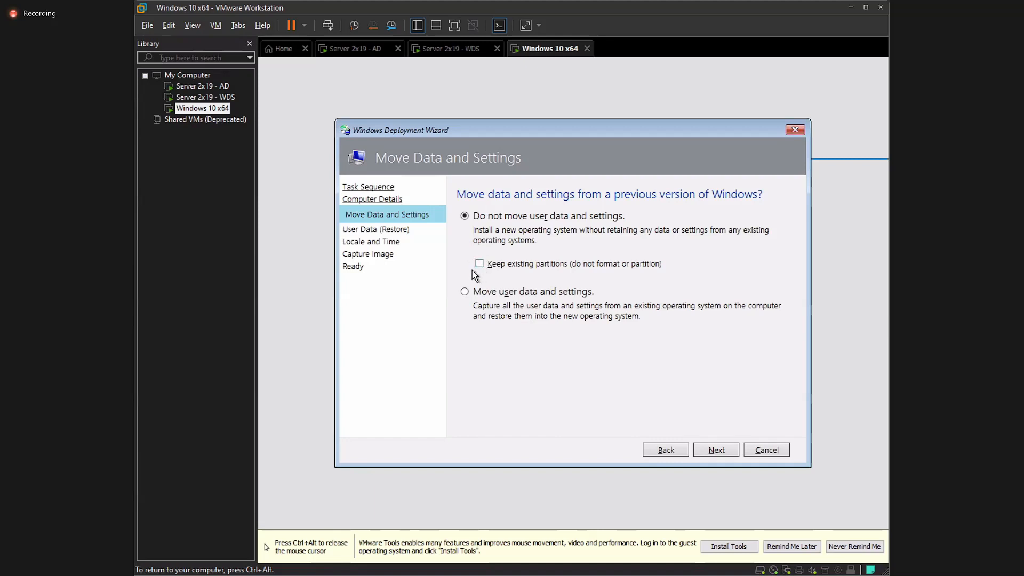
mouse_move(488, 288)
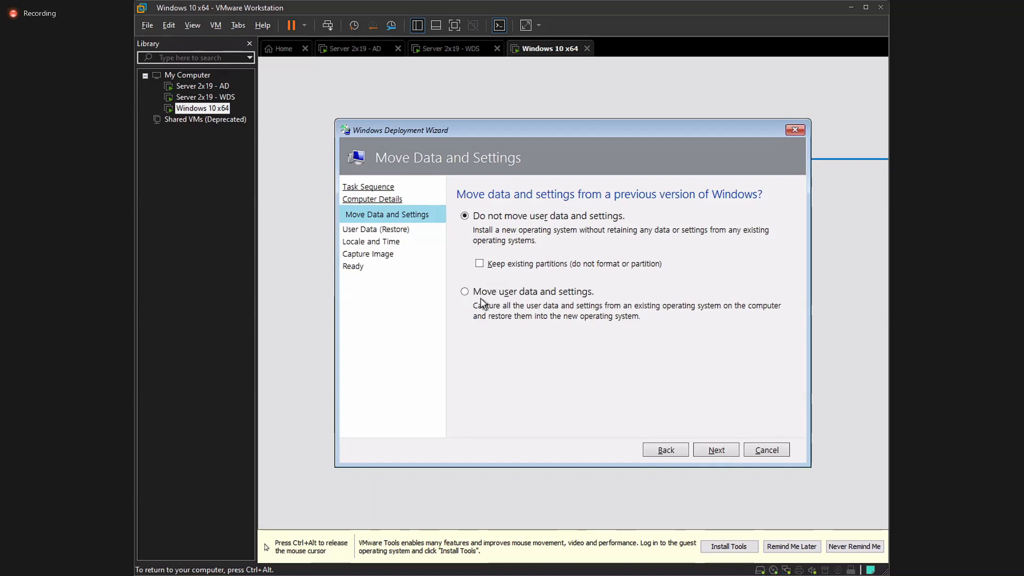
mouse_move(534, 291)
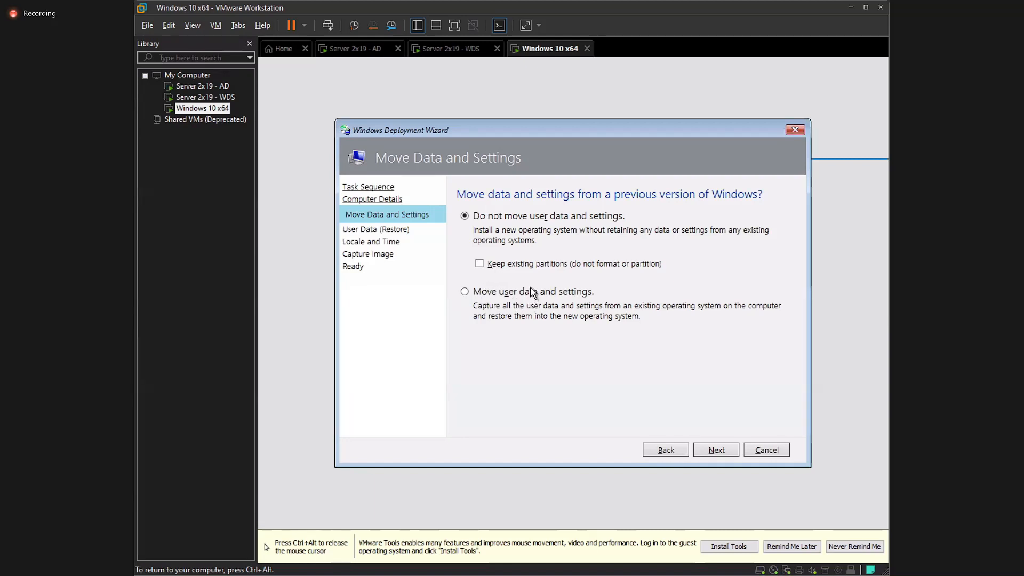
Keep 'Do not move user data and settings' selected and advance to User Data (Restore)
left_click(465, 291)
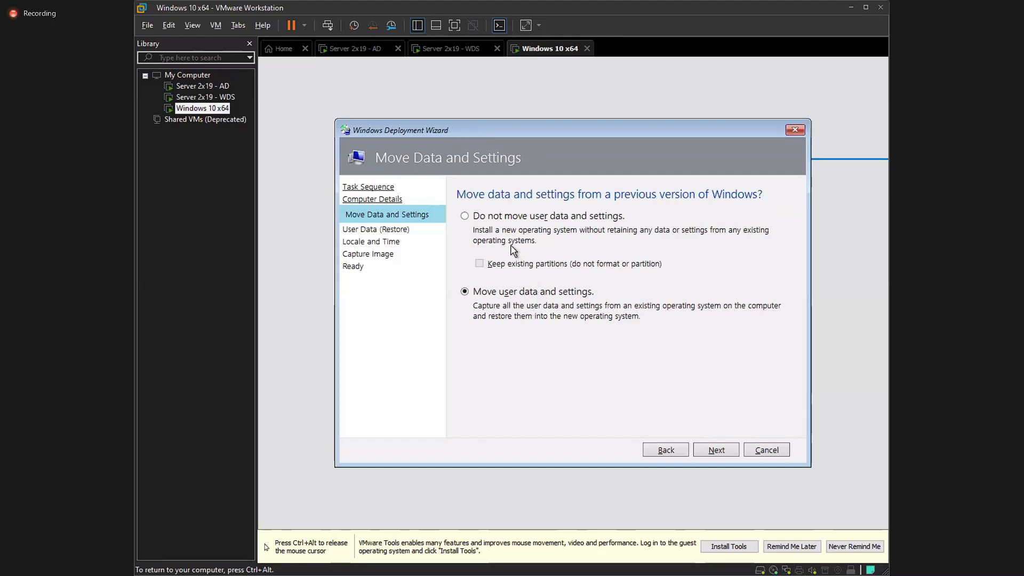
left_click(465, 216)
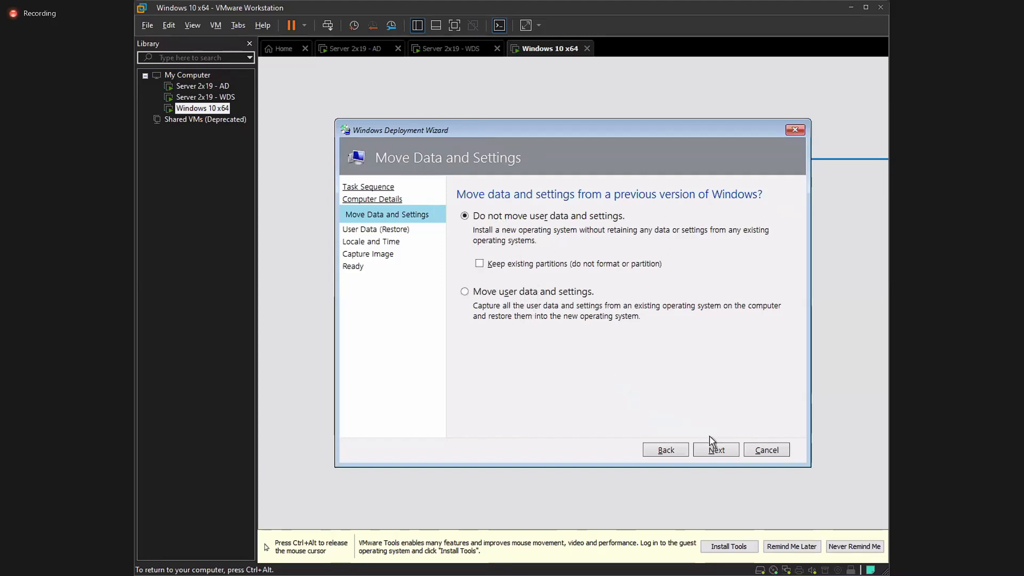
left_click(715, 449)
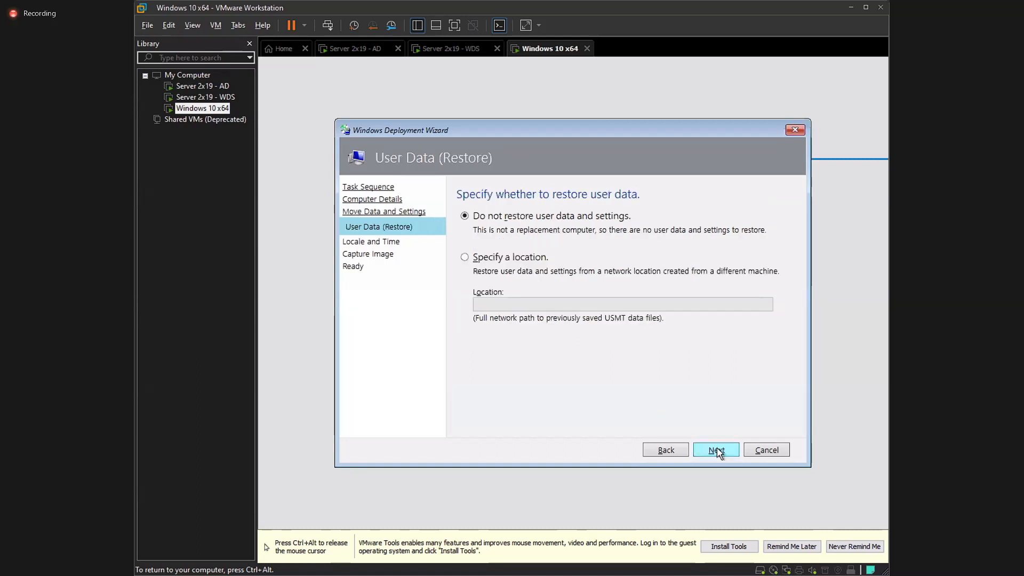
mouse_move(536, 254)
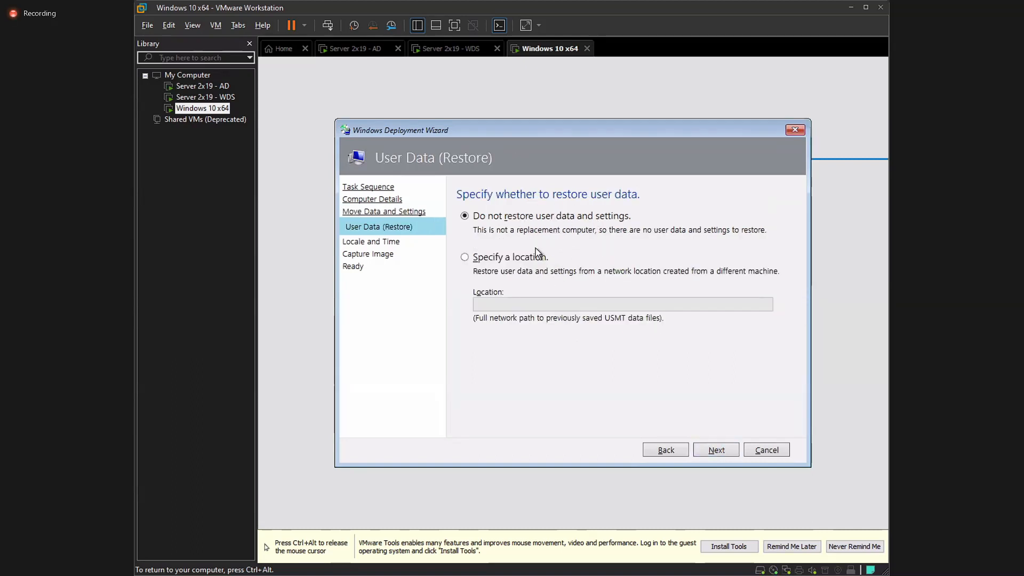
left_click(464, 257)
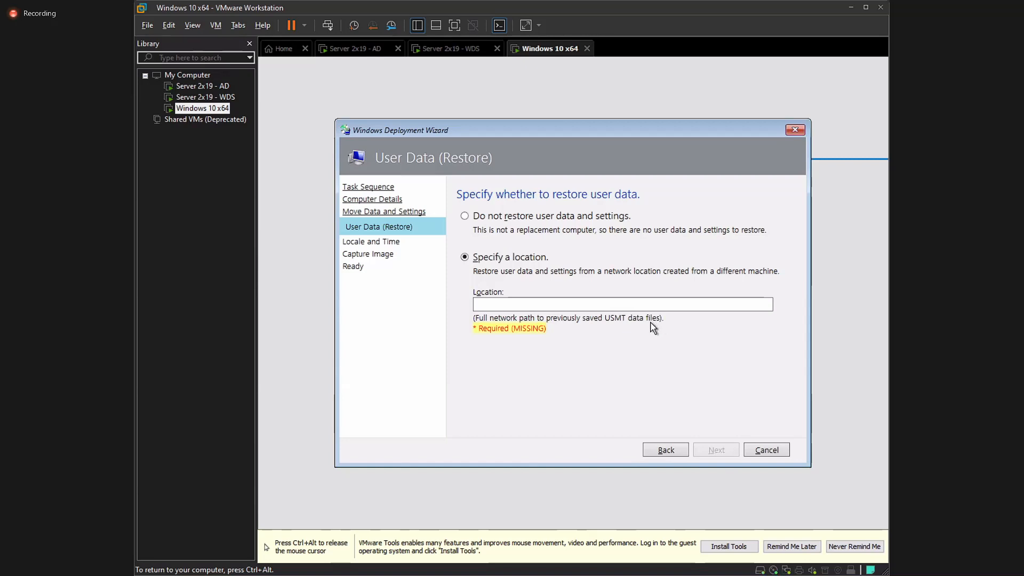
mouse_move(566, 310)
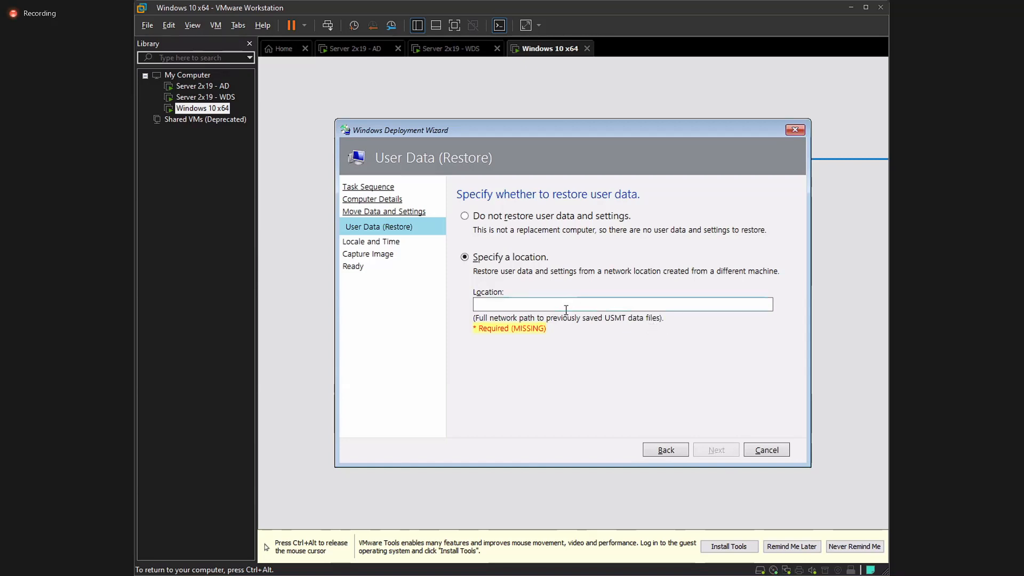
left_click(621, 304)
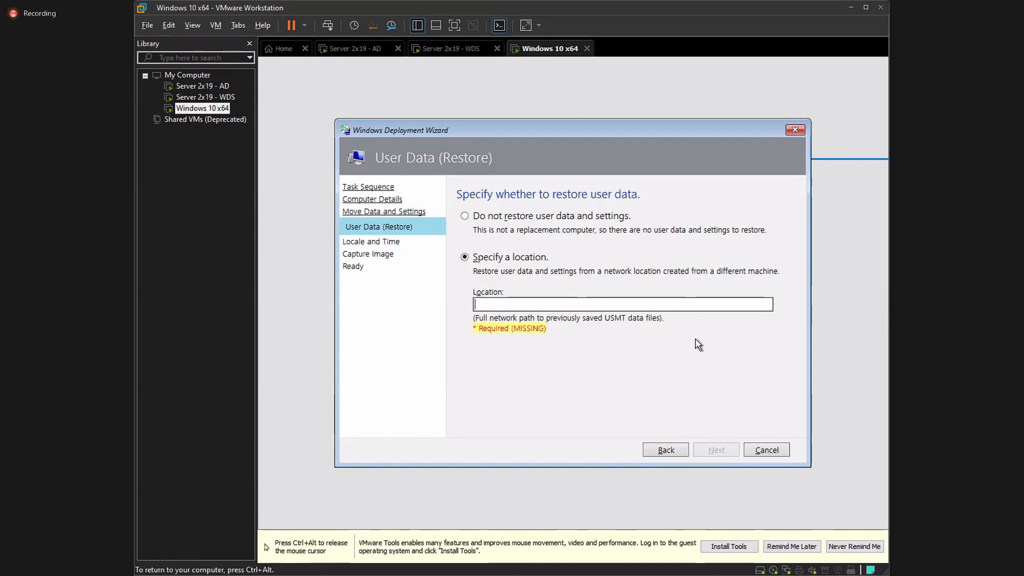
mouse_move(607, 320)
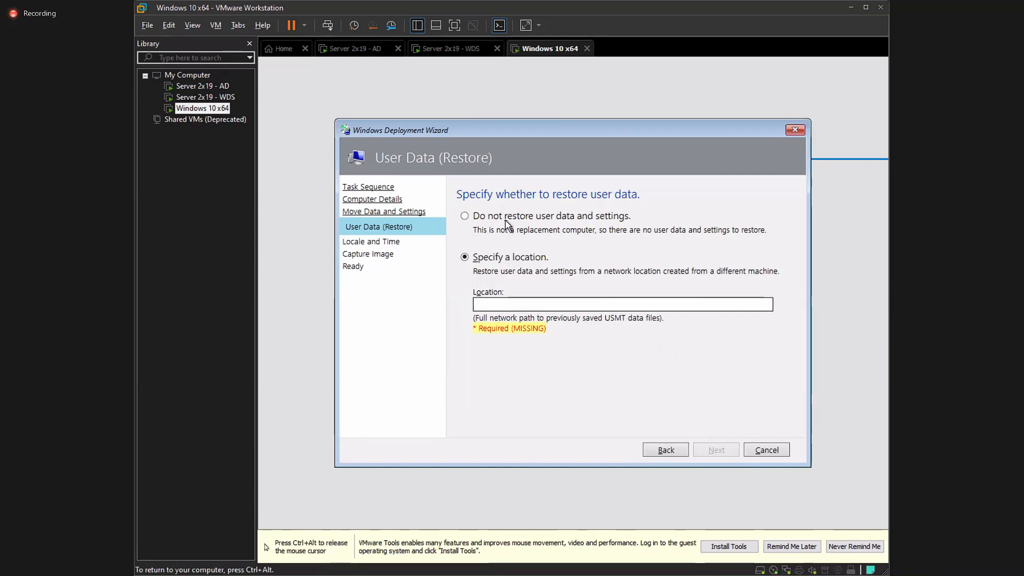
left_click(464, 215)
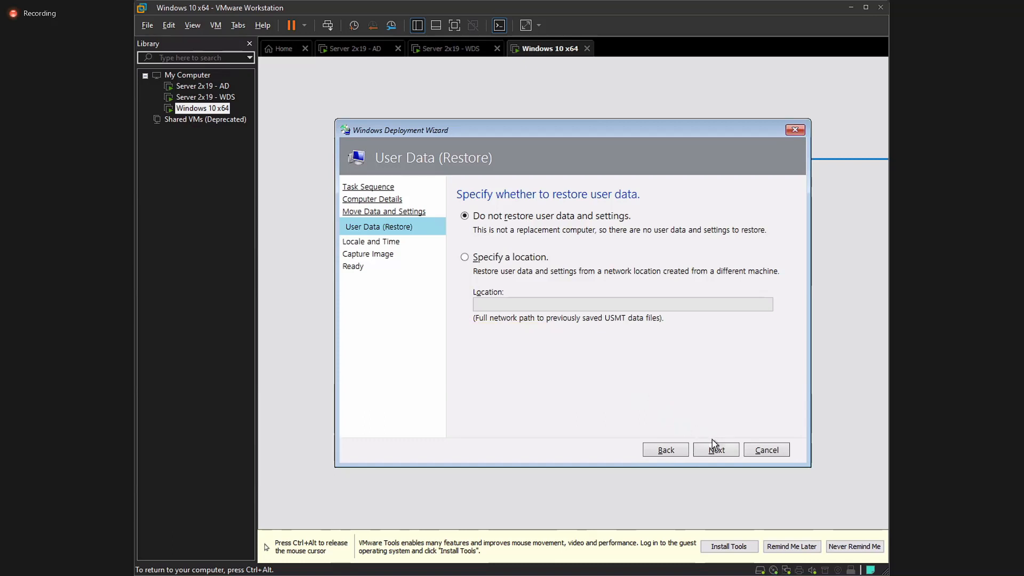
Accept English (United States) and Pacific Time defaults and advance the wizard
left_click(716, 449)
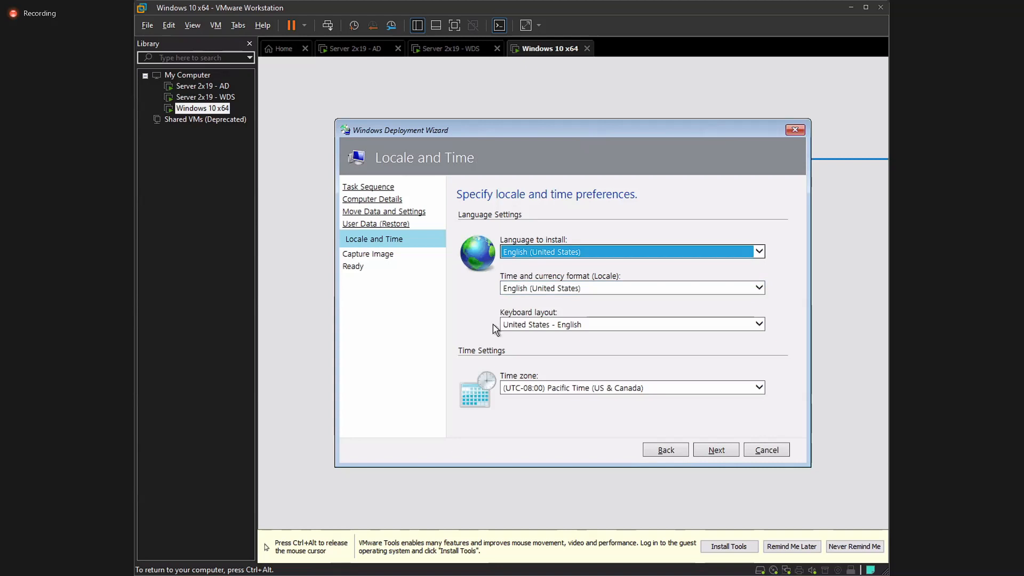
mouse_move(503, 306)
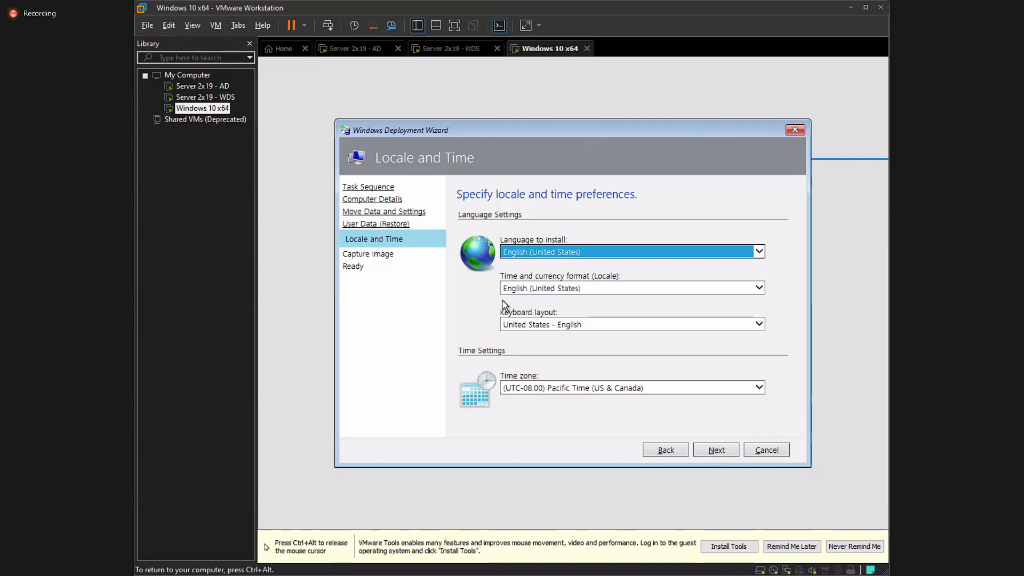
mouse_move(520, 346)
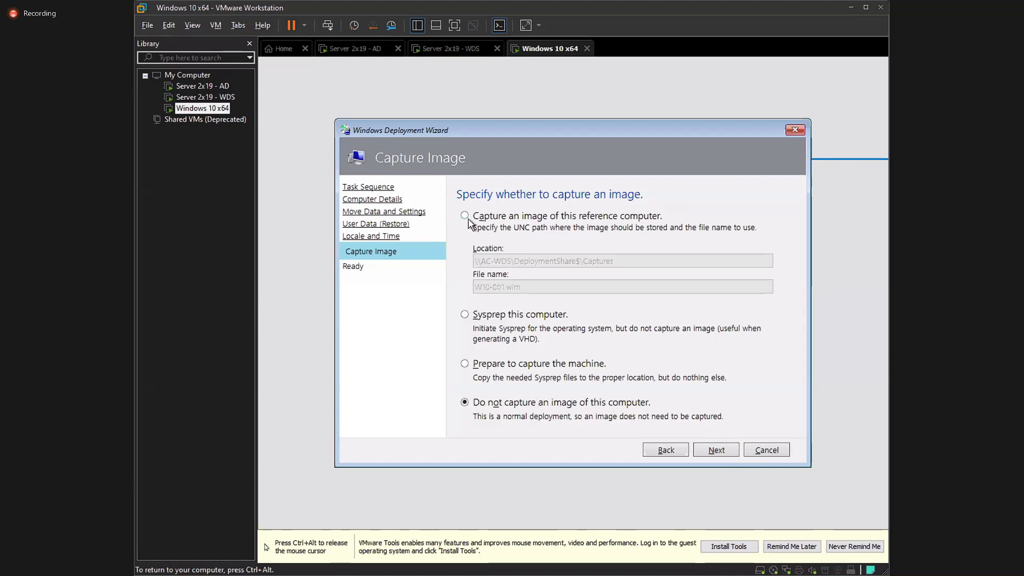
Settle on 'Do not capture an image of this computer' and advance to Ready to begin
left_click(464, 215)
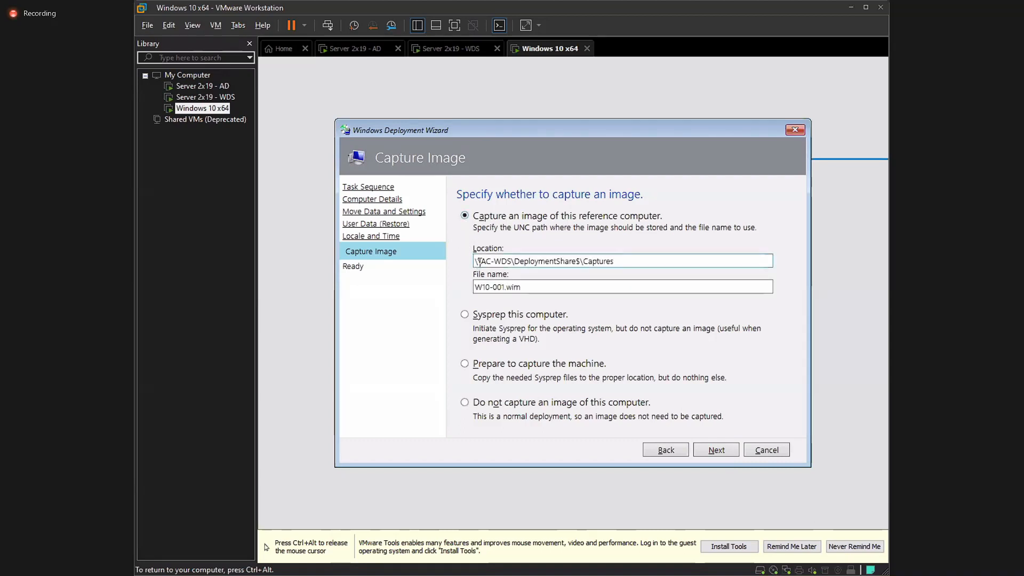
left_click(621, 261)
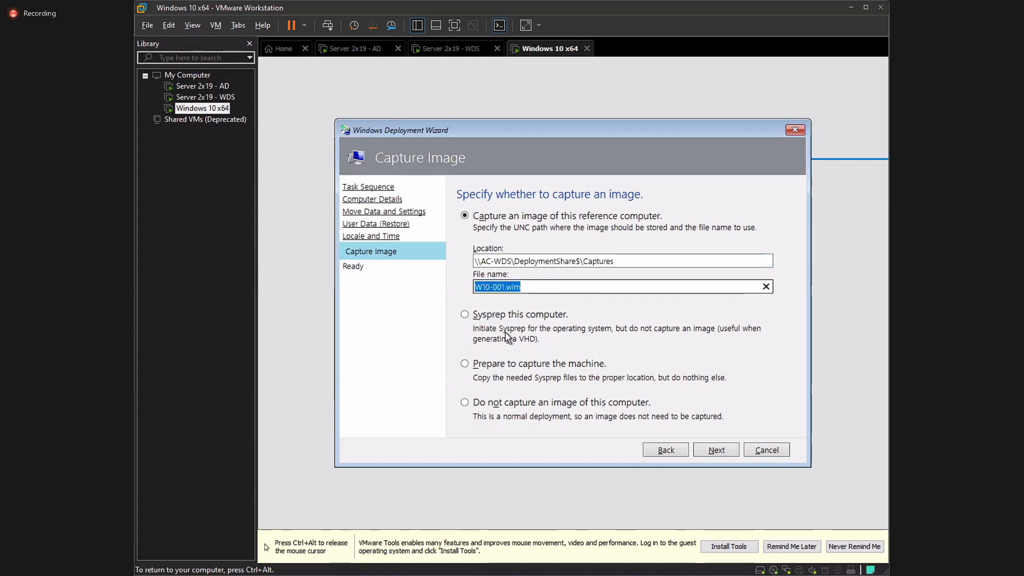
mouse_move(510, 329)
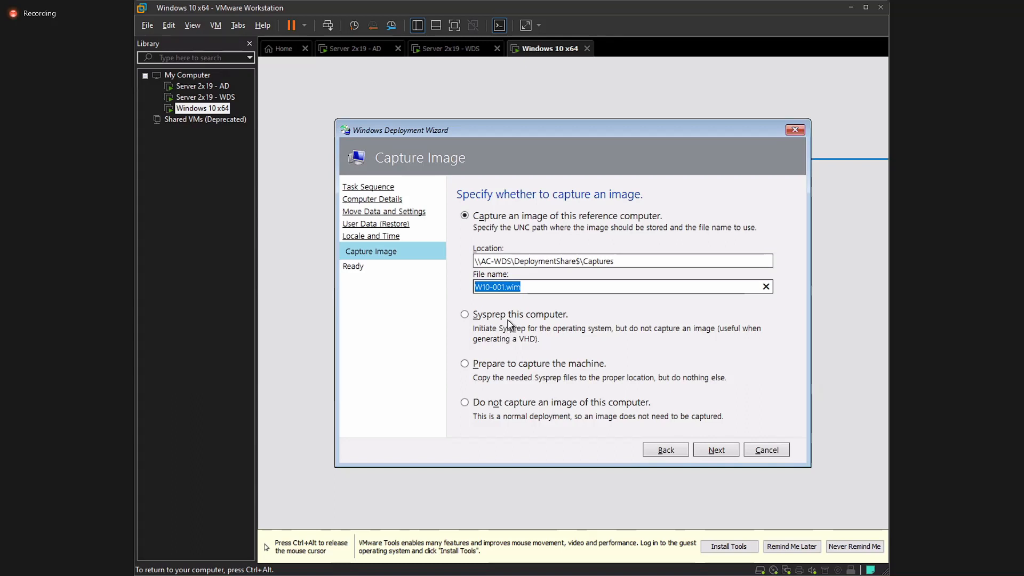
left_click(465, 314)
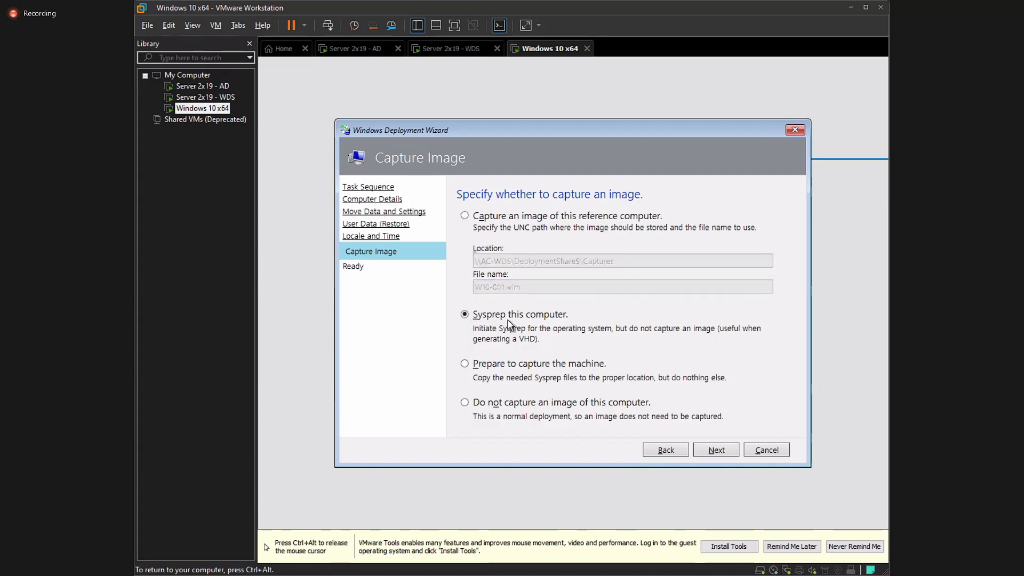
left_click(464, 363)
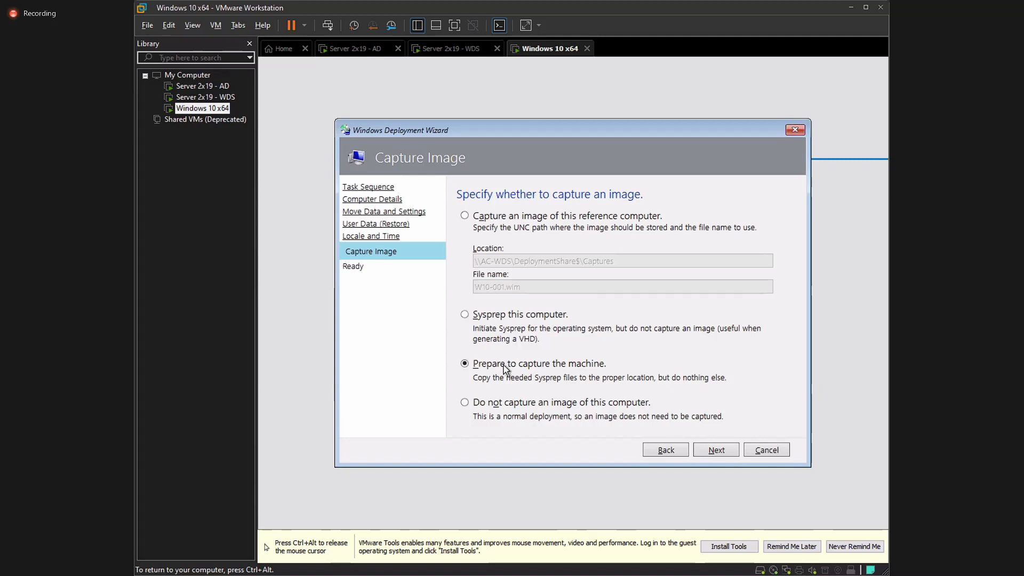
left_click(465, 402)
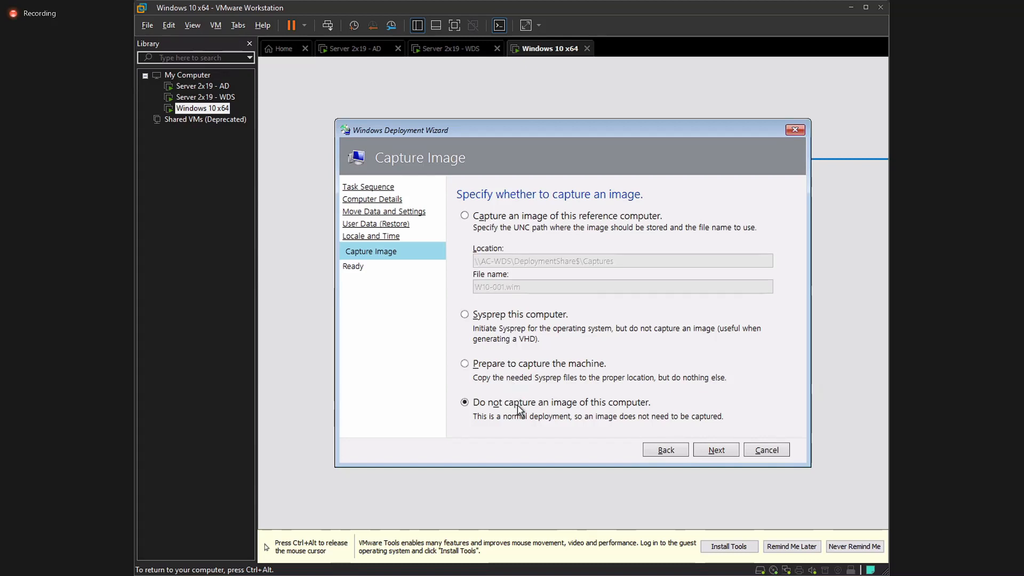
left_click(716, 449)
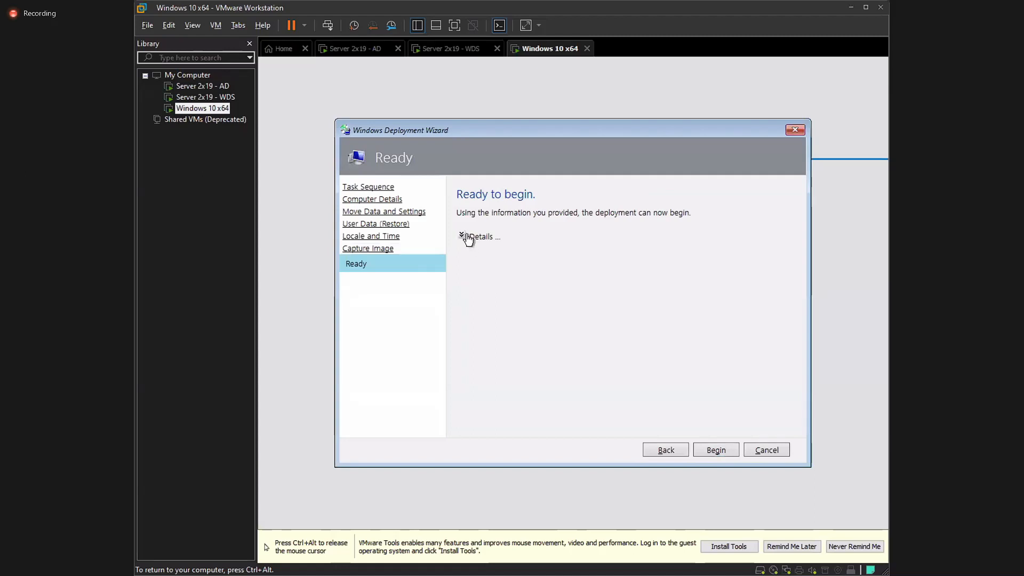
Expand the Details list showing task sequence, workgroup, locale, time zone and DoCapture NO
left_click(465, 236)
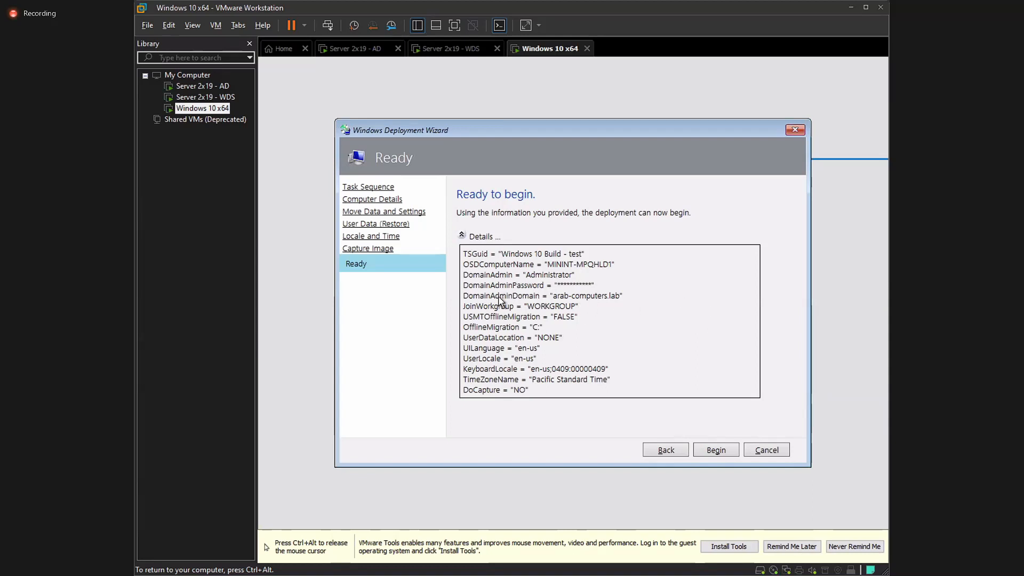
mouse_move(630, 301)
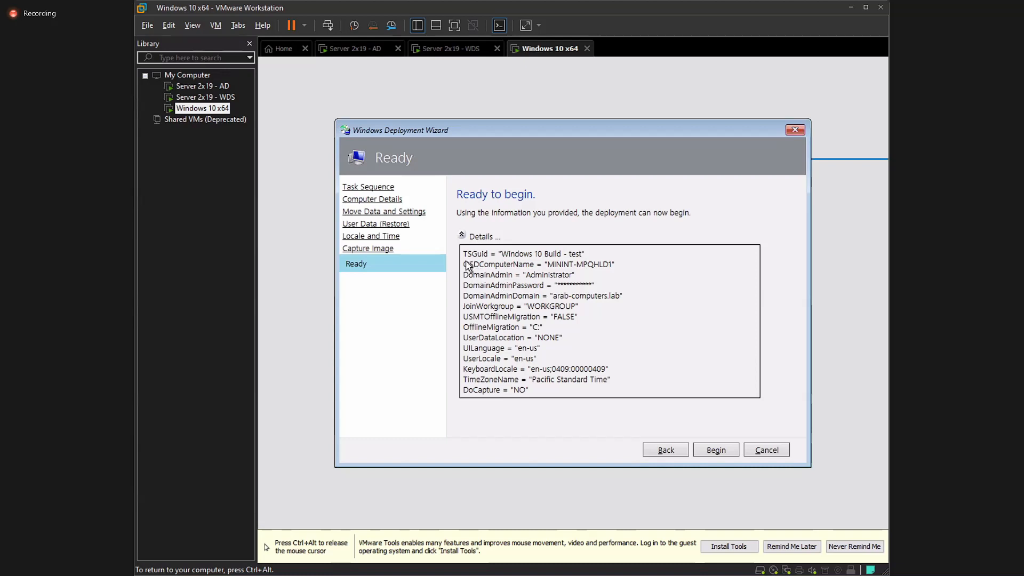
mouse_move(486, 294)
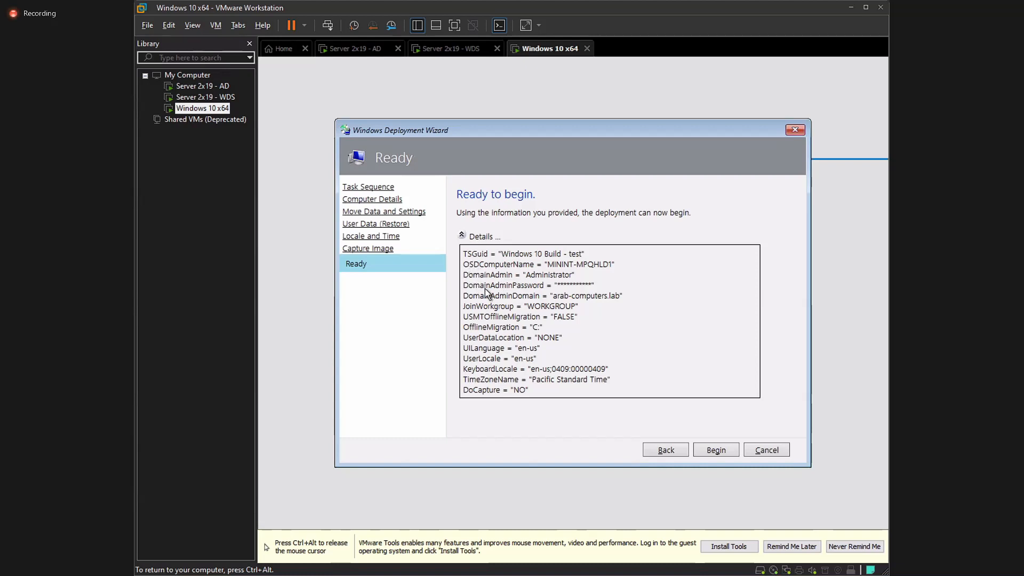
mouse_move(529, 325)
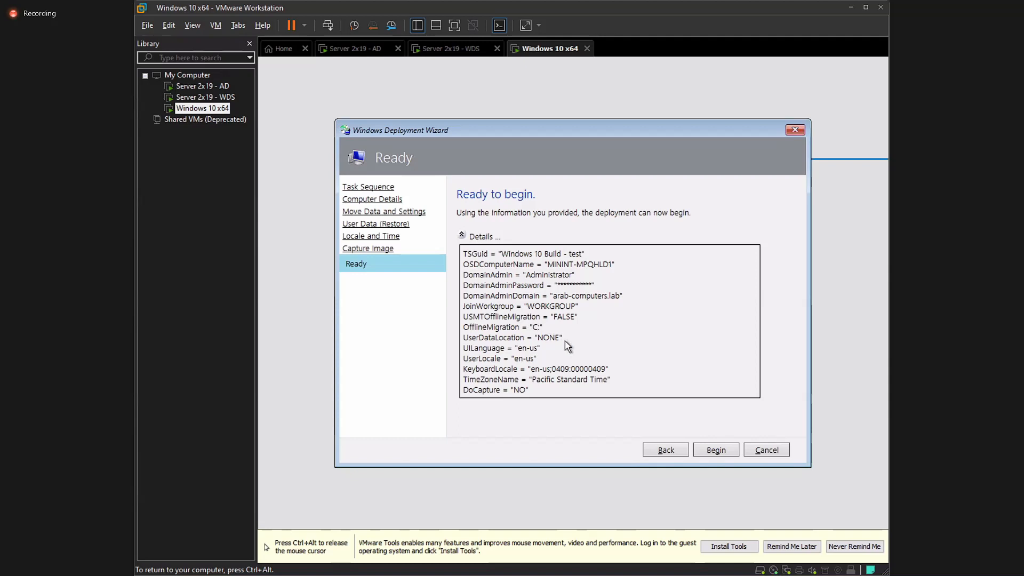
mouse_move(595, 389)
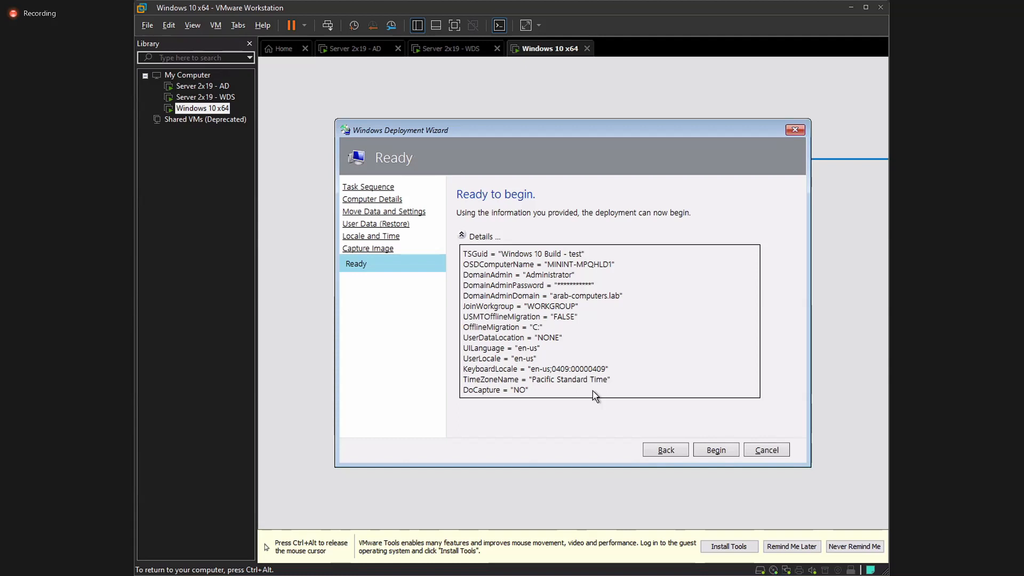
mouse_move(665, 405)
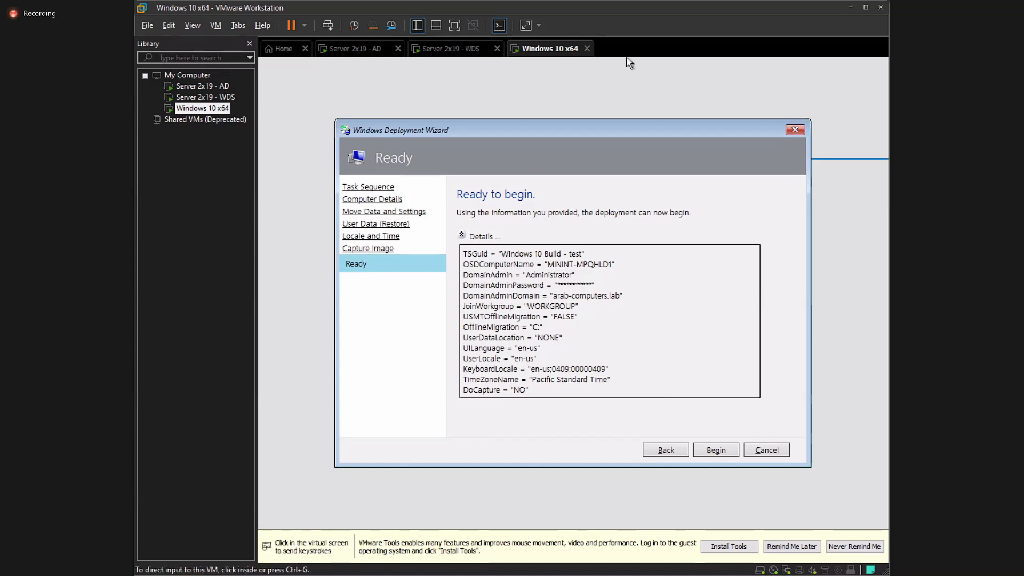
Click into the VM and press Begin to launch the Lite Touch Installation
left_click(469, 271)
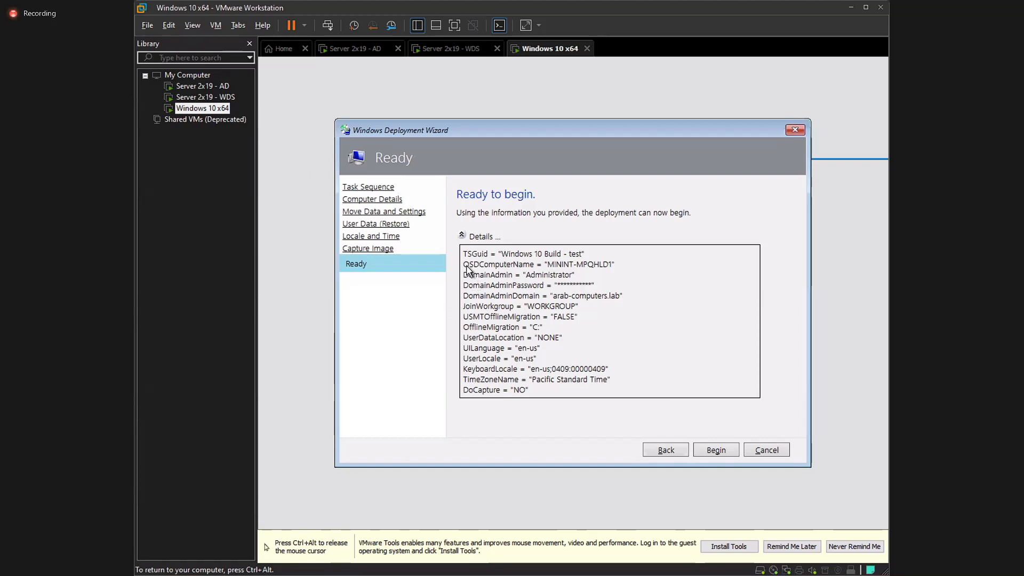
mouse_move(614, 275)
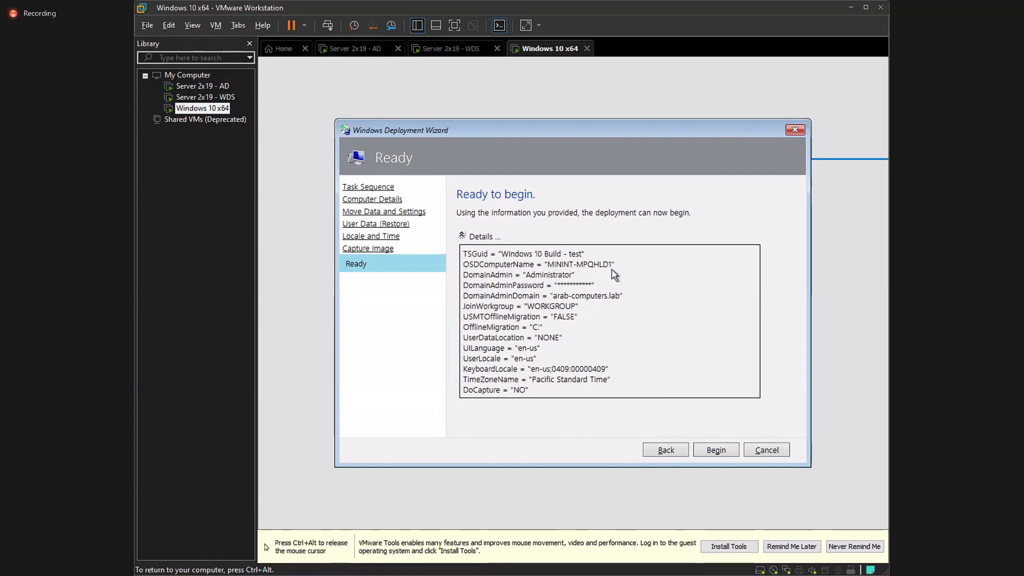
mouse_move(567, 266)
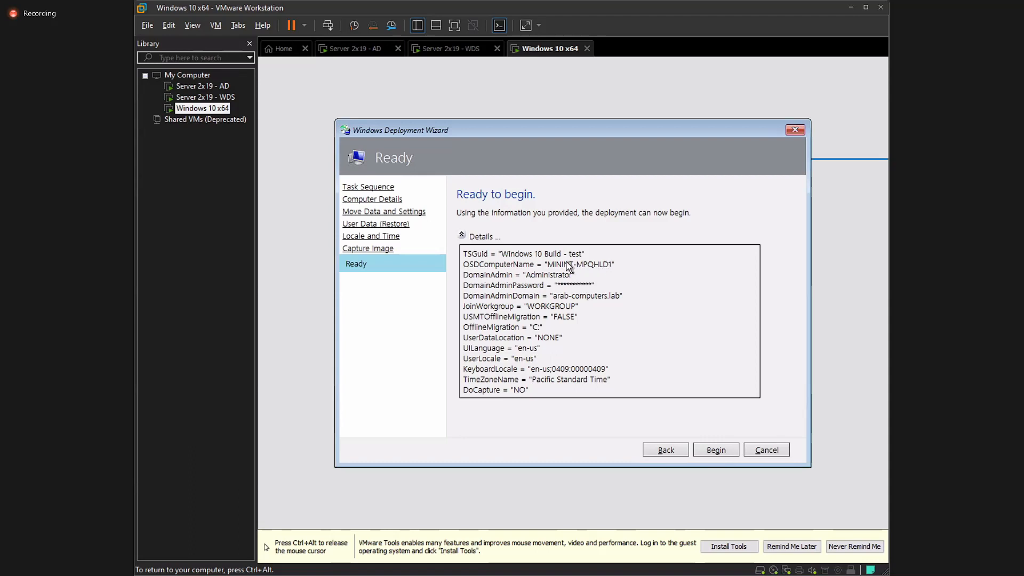
mouse_move(546, 267)
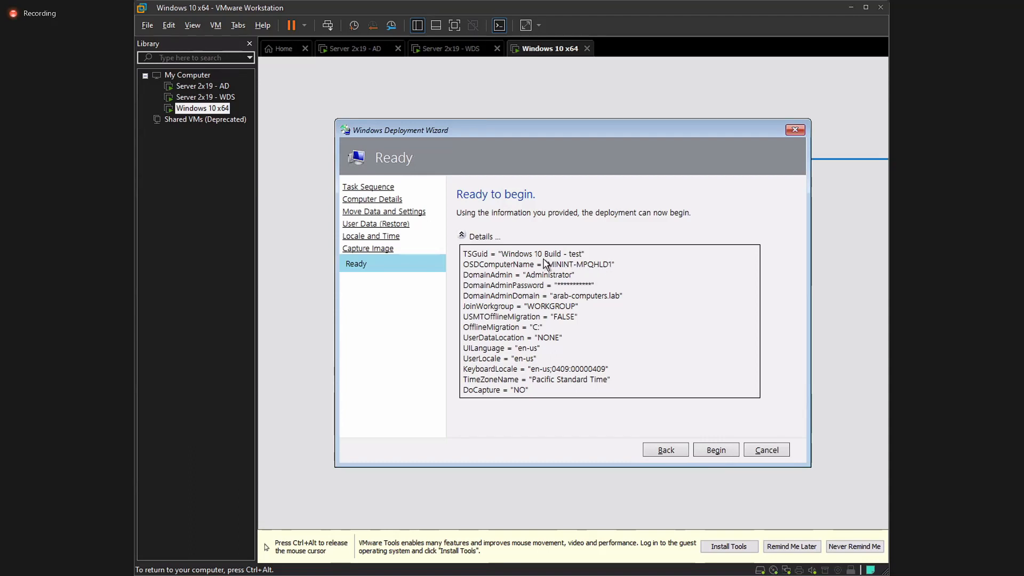
mouse_move(490, 271)
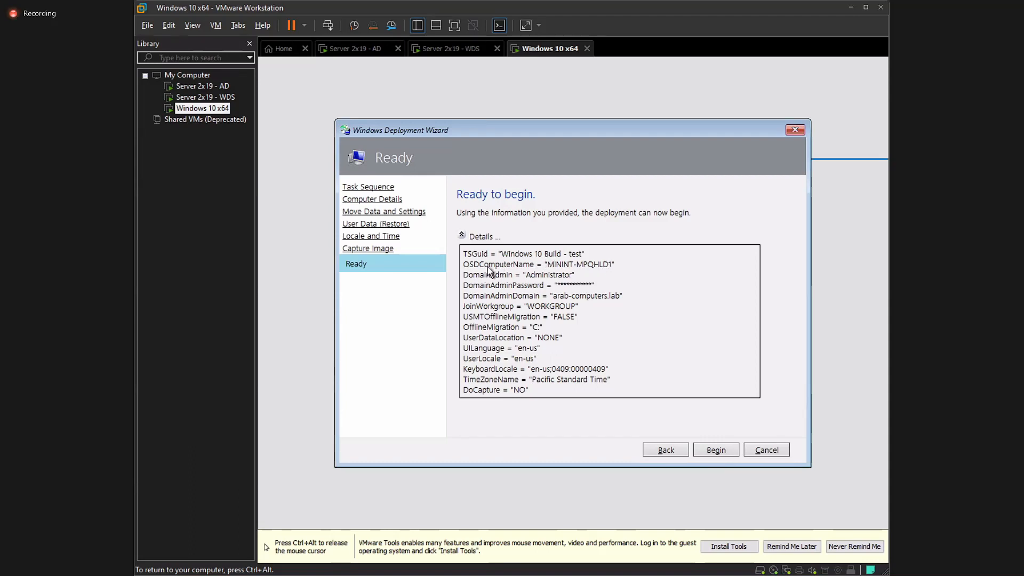
mouse_move(551, 296)
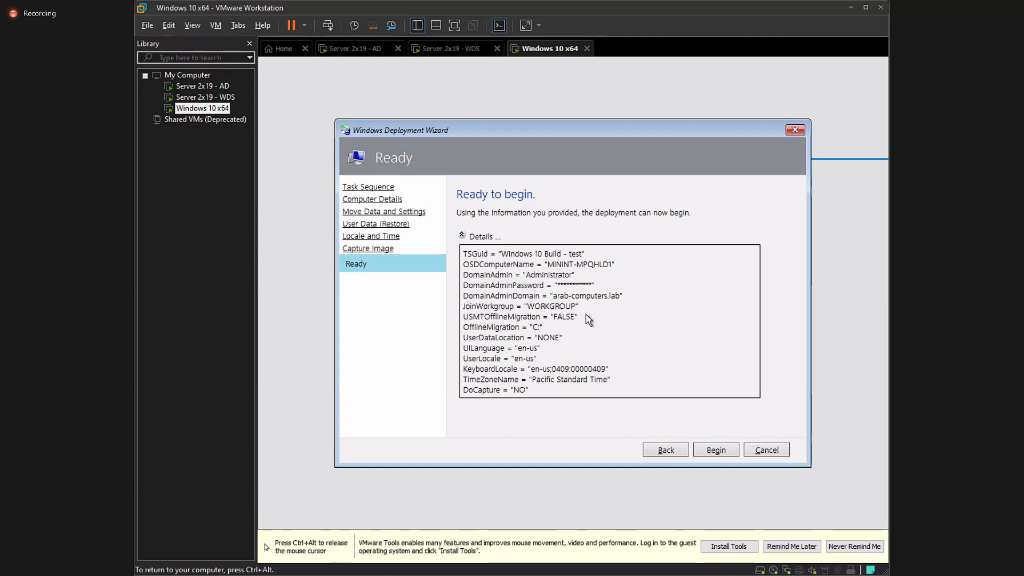
mouse_move(477, 321)
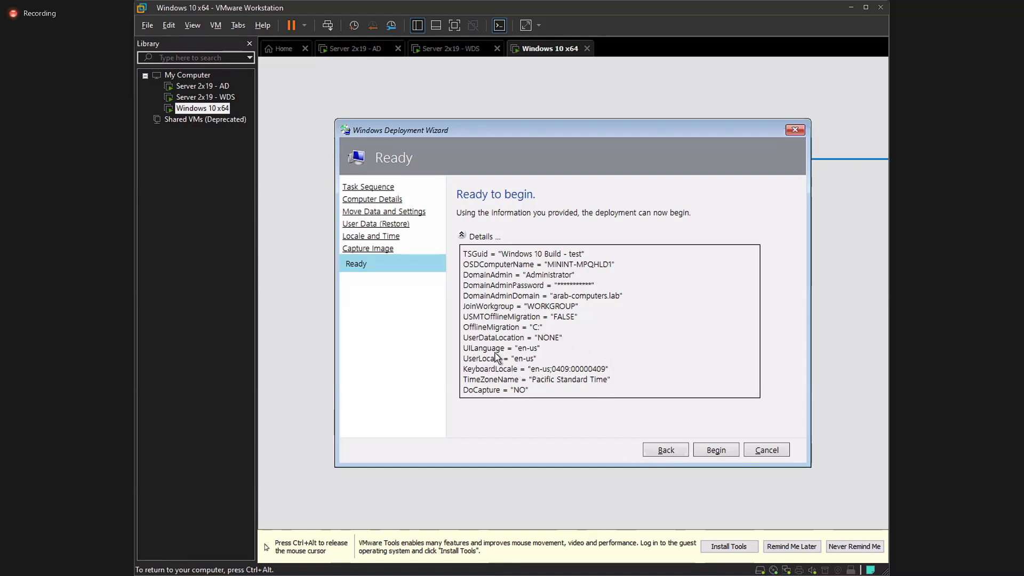
mouse_move(619, 296)
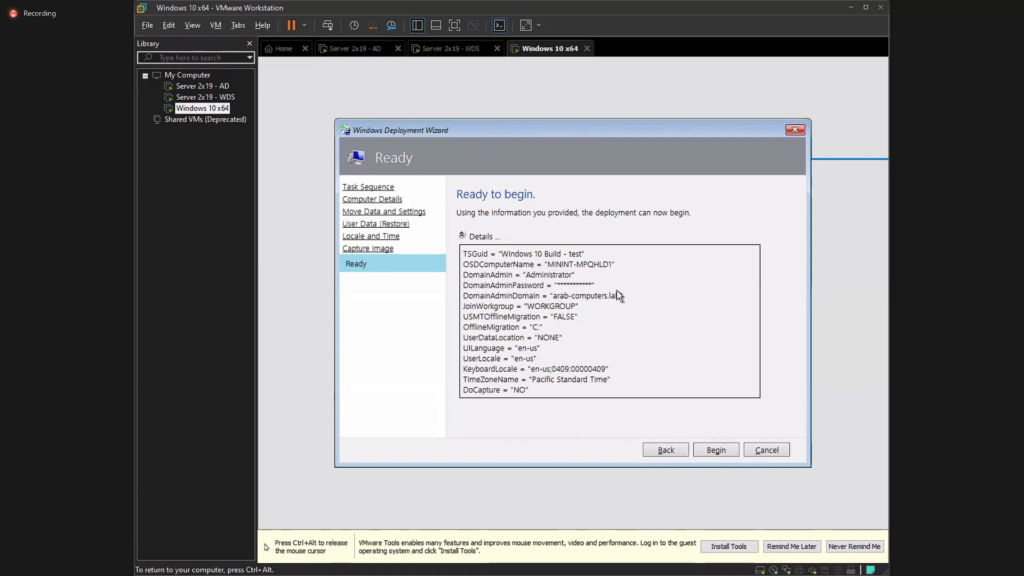
mouse_move(606, 305)
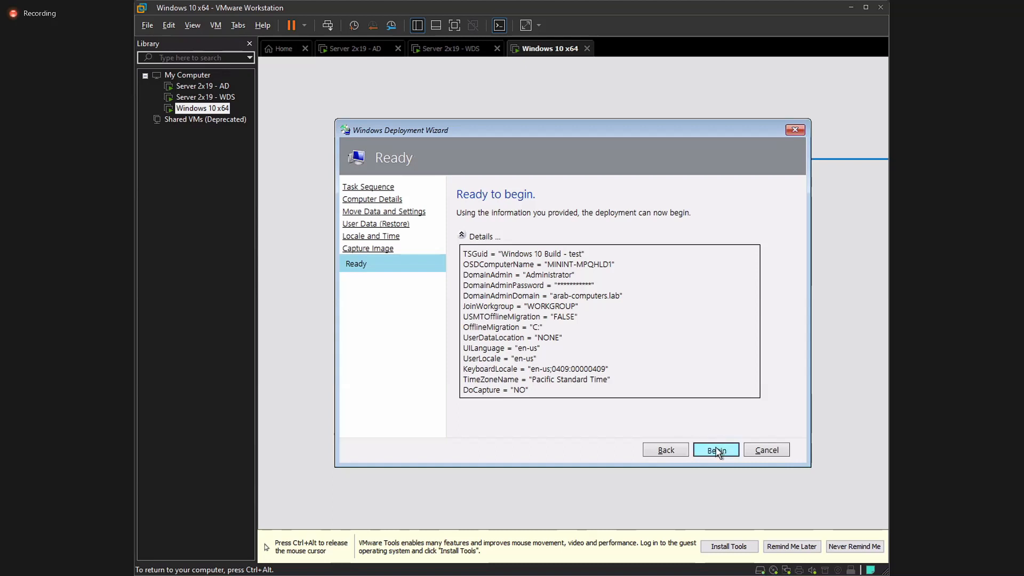
left_click(716, 449)
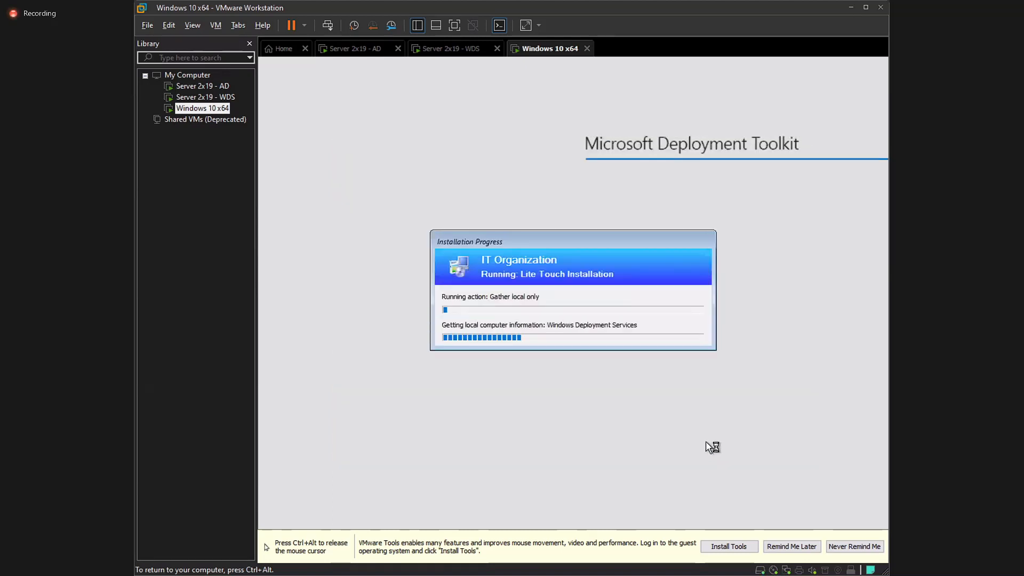